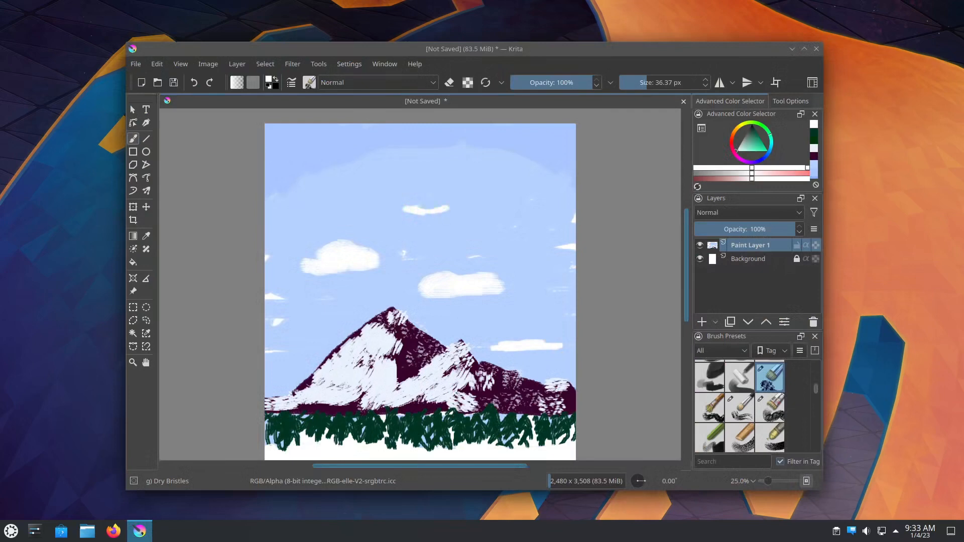
Show the Krita and Kdenlive projects, then Firefox at kde.org beside a VLC video
{"action": "left_click", "coordinate": [138, 530]}
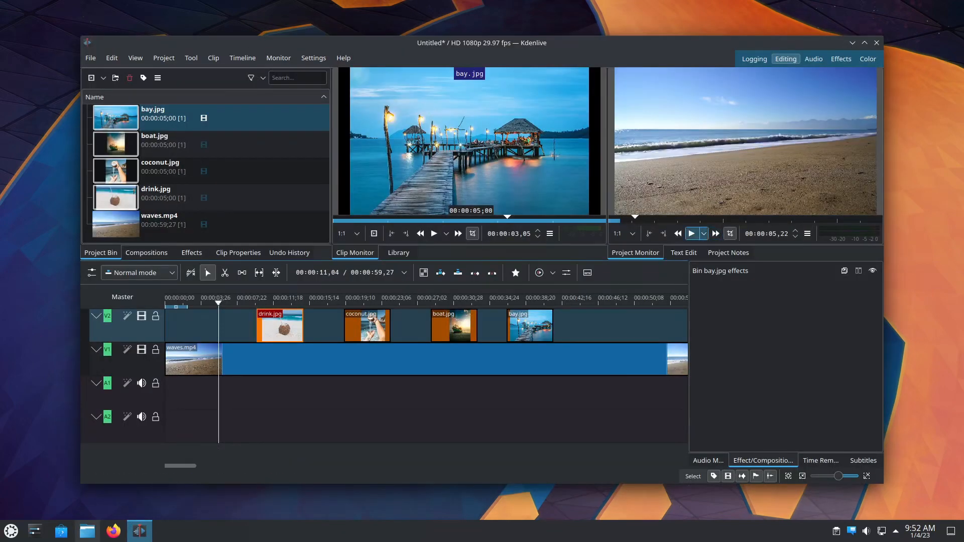
{"action": "left_click", "coordinate": [691, 233]}
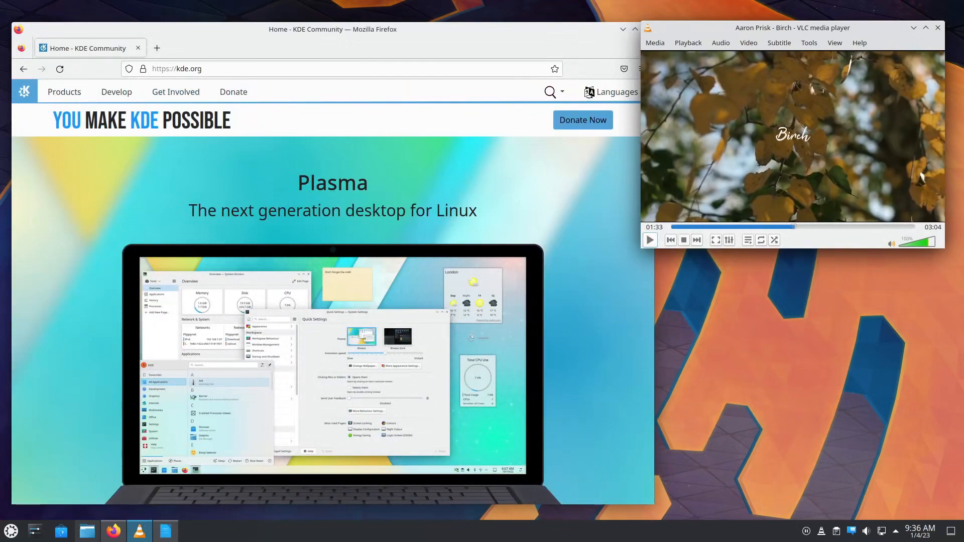
{"action": "left_click", "coordinate": [116, 91]}
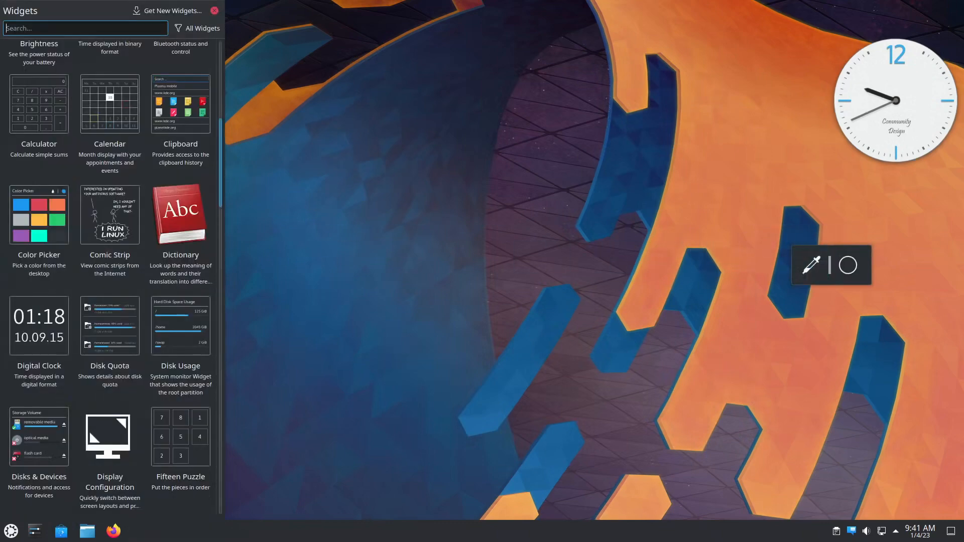
Scroll through the Add Widgets sidebar to browse the available Plasma widgets
{"action": "scroll", "scroll_direction": "down", "scroll_amount": 3}
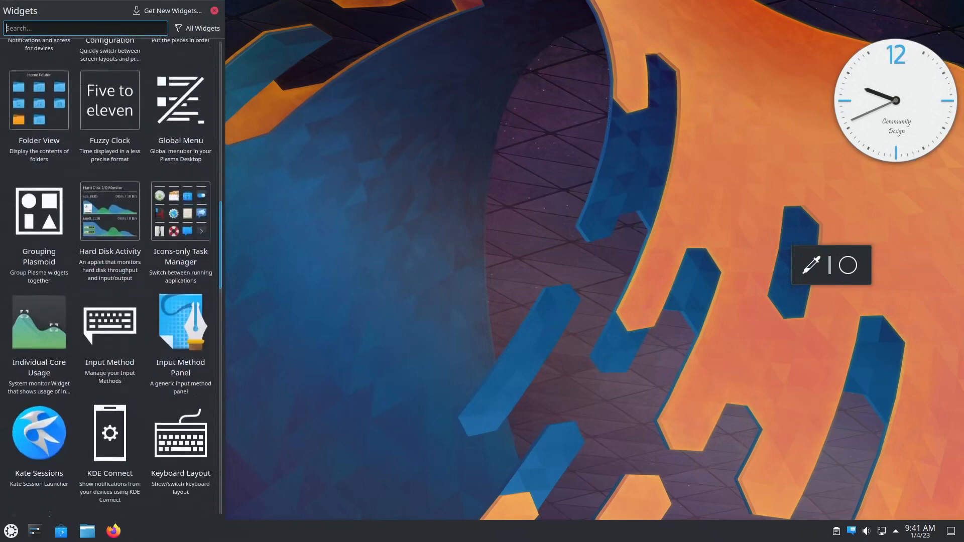
{"action": "scroll", "scroll_direction": "down", "scroll_amount": 3}
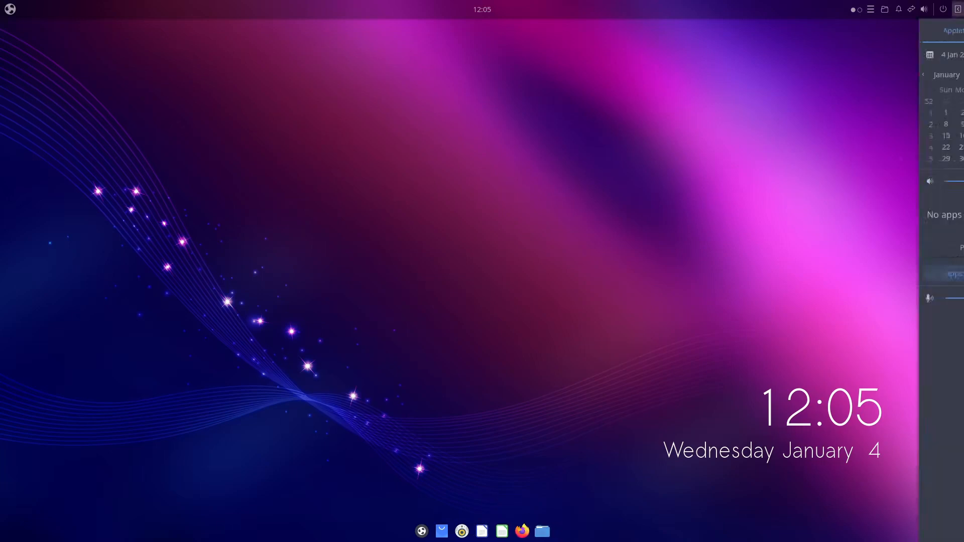
Slide out the Raven sidebar with its calendar and sound controls from the top panel
{"action": "left_click", "coordinate": [925, 30]}
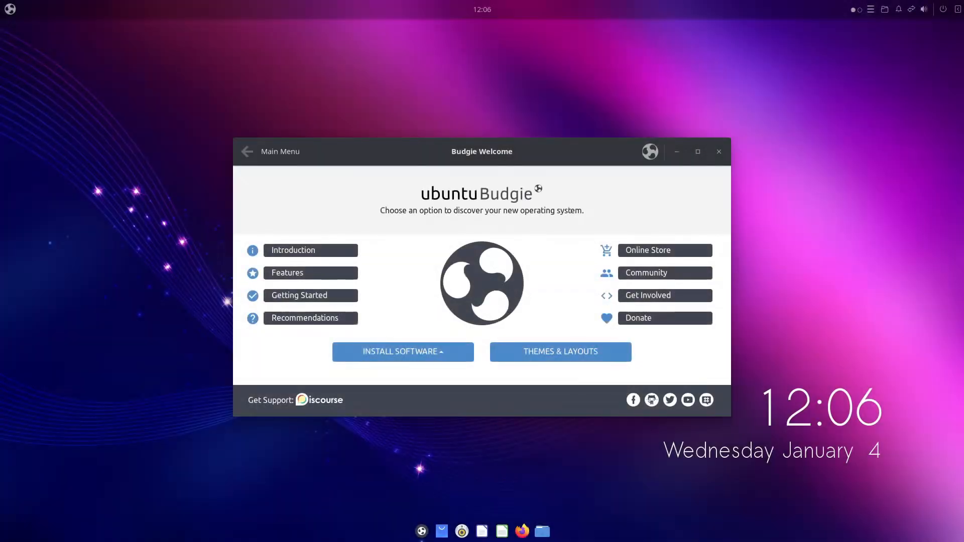
Show the Getting Started page and look down its web browser install/remove list
{"action": "left_click", "coordinate": [311, 250]}
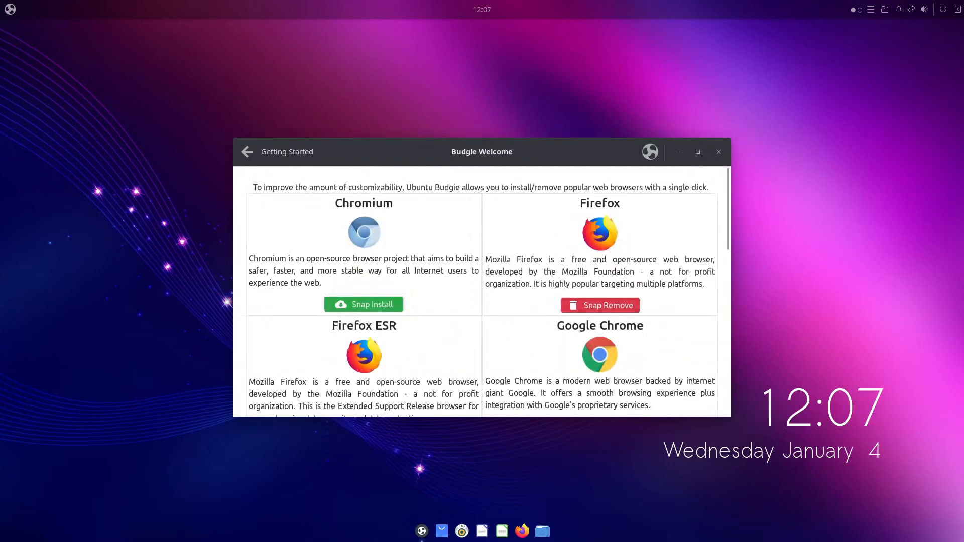
{"action": "scroll", "scroll_direction": "down", "scroll_amount": 3}
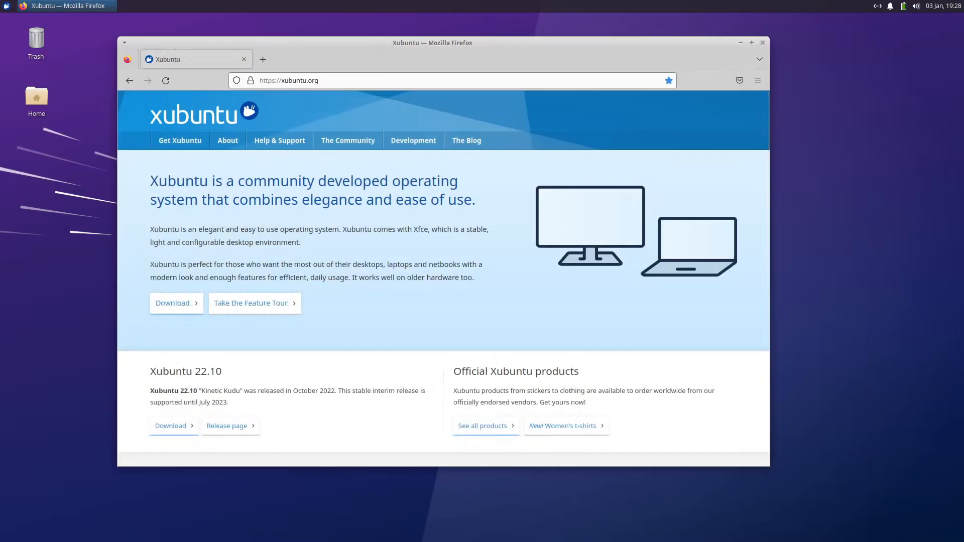
Scroll down xubuntu.org in Firefox, then pick a new font for the Writer heading
{"action": "scroll", "scroll_direction": "down", "scroll_amount": 3}
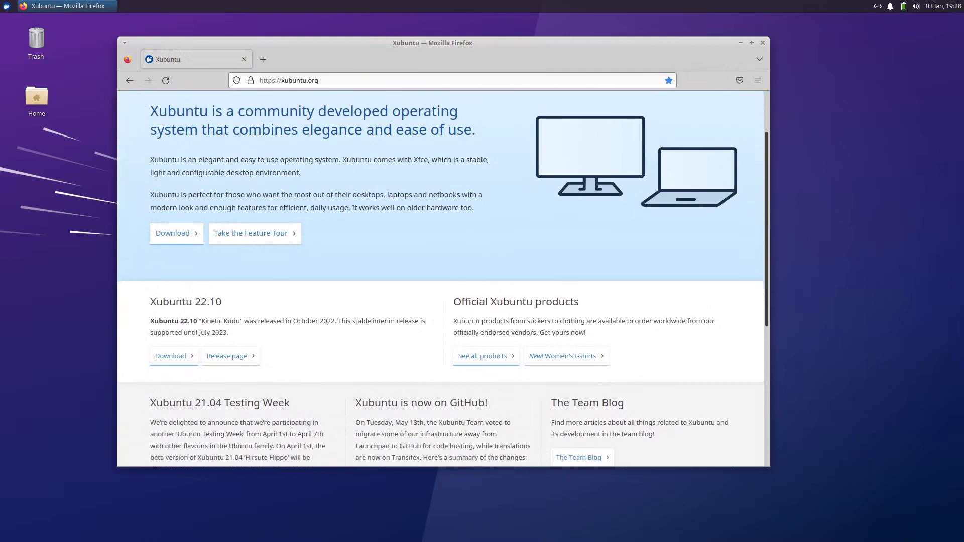
{"action": "scroll", "scroll_direction": "down", "scroll_amount": 3}
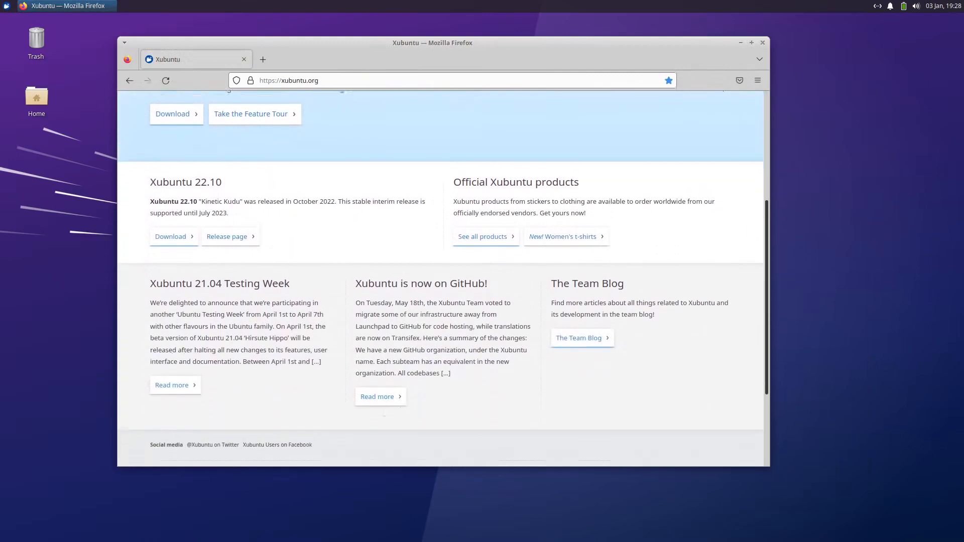
{"action": "scroll", "scroll_direction": "down", "scroll_amount": 3}
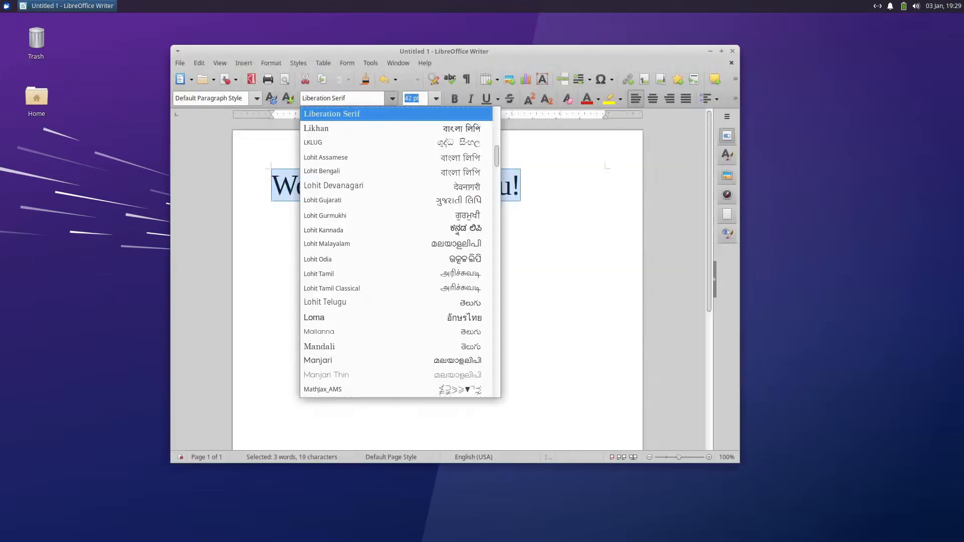
{"action": "left_click", "coordinate": [319, 360]}
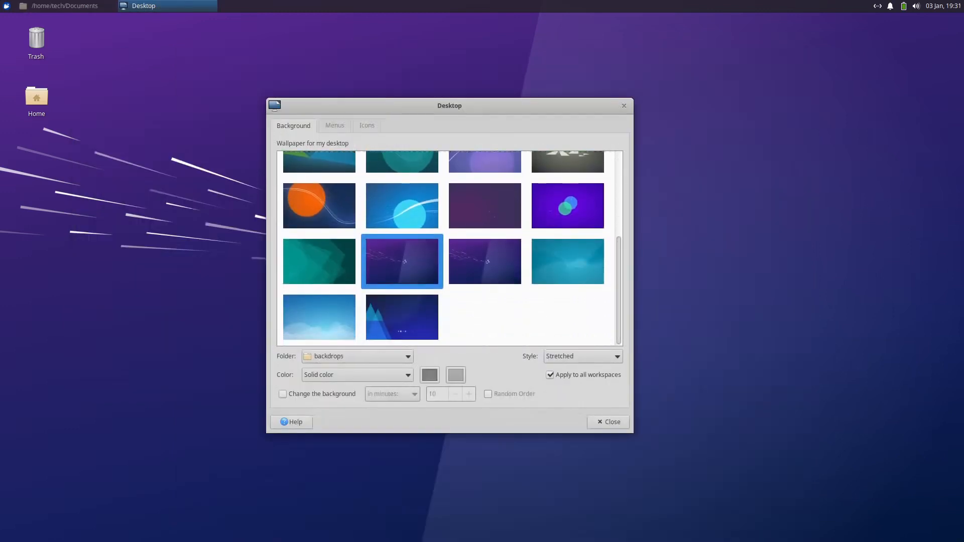
Try the purple circles and other wallpapers, settle on the snowy mountain range, and close settings
{"action": "left_click", "coordinate": [566, 204]}
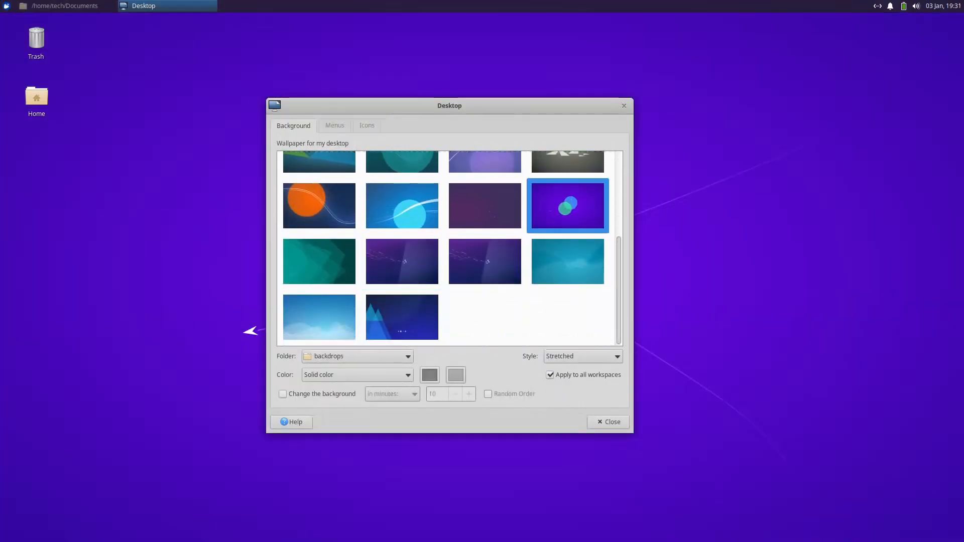
{"action": "left_click", "coordinate": [484, 204]}
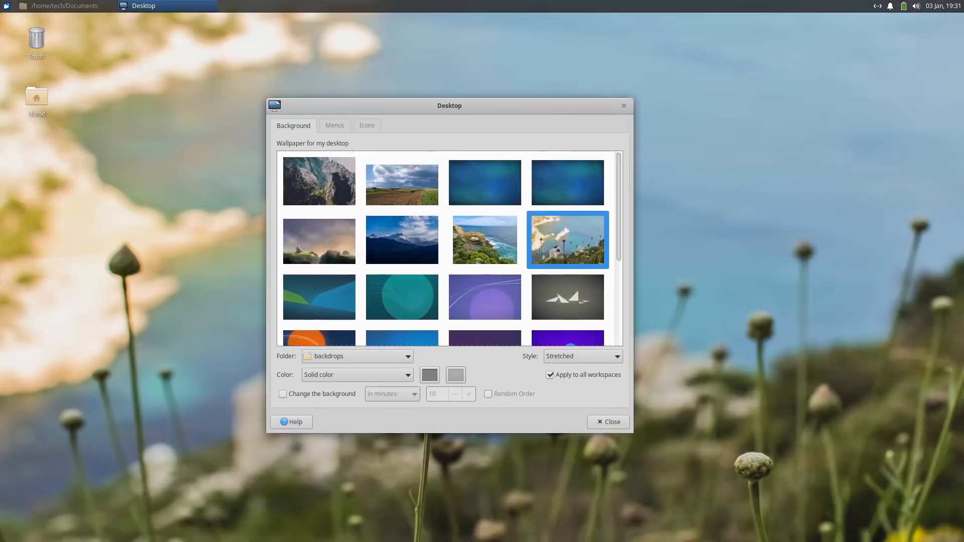
{"action": "left_click", "coordinate": [401, 240]}
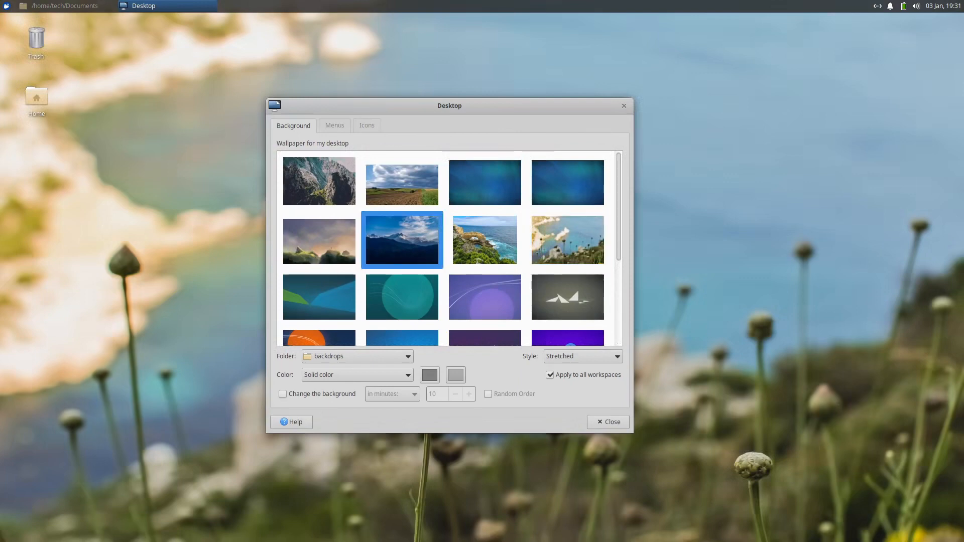
{"action": "left_click", "coordinate": [607, 422]}
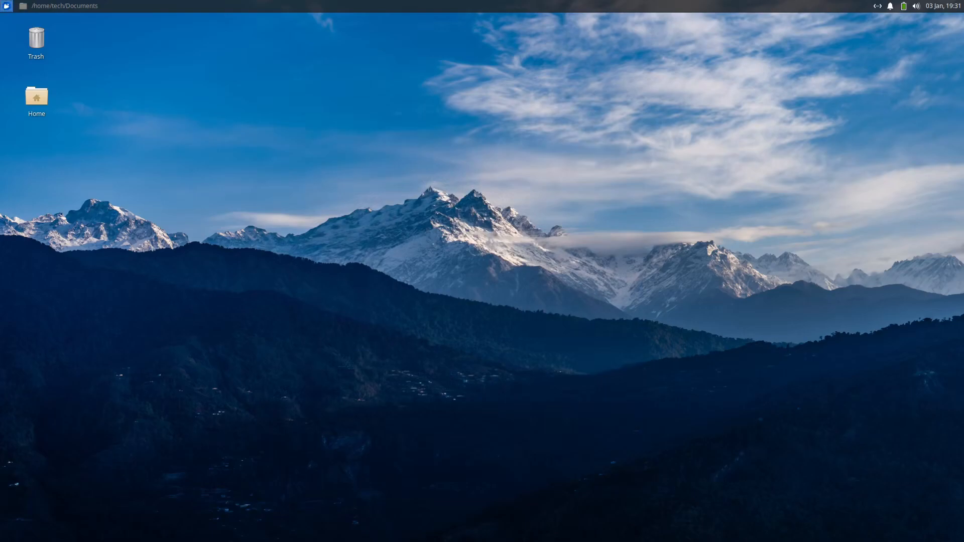
Browse the Whisker Menu's Accessories, Graphics, Multimedia and Office application categories
{"action": "left_click", "coordinate": [6, 6]}
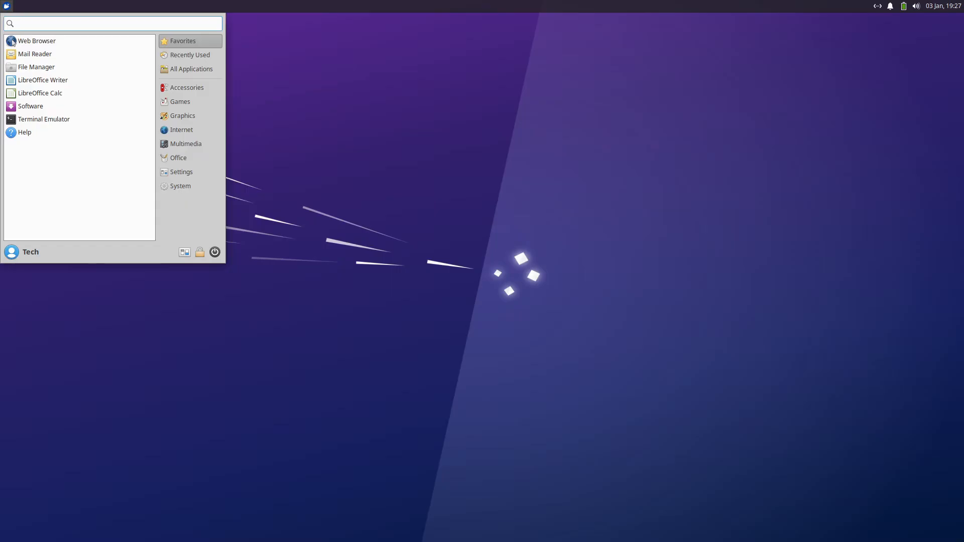
{"action": "left_click", "coordinate": [187, 87]}
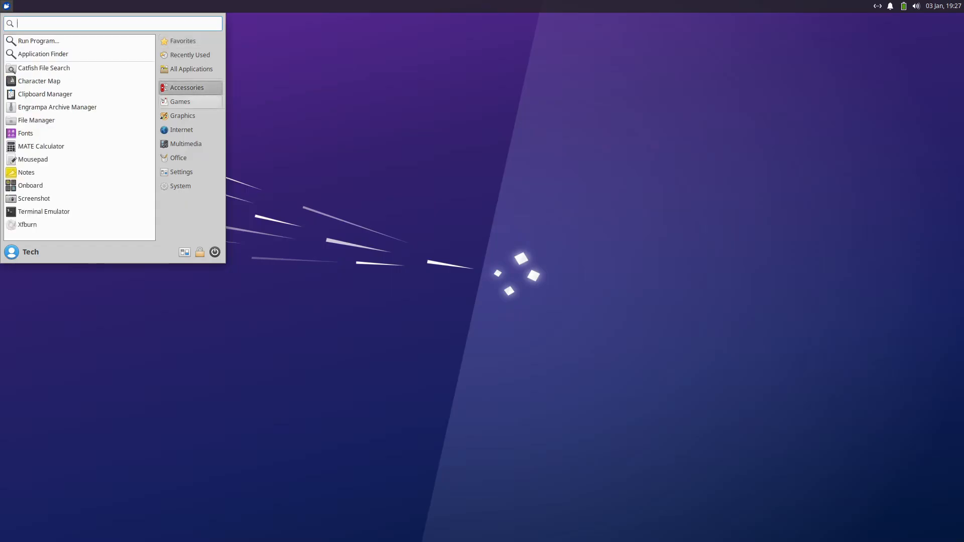
{"action": "left_click", "coordinate": [182, 116]}
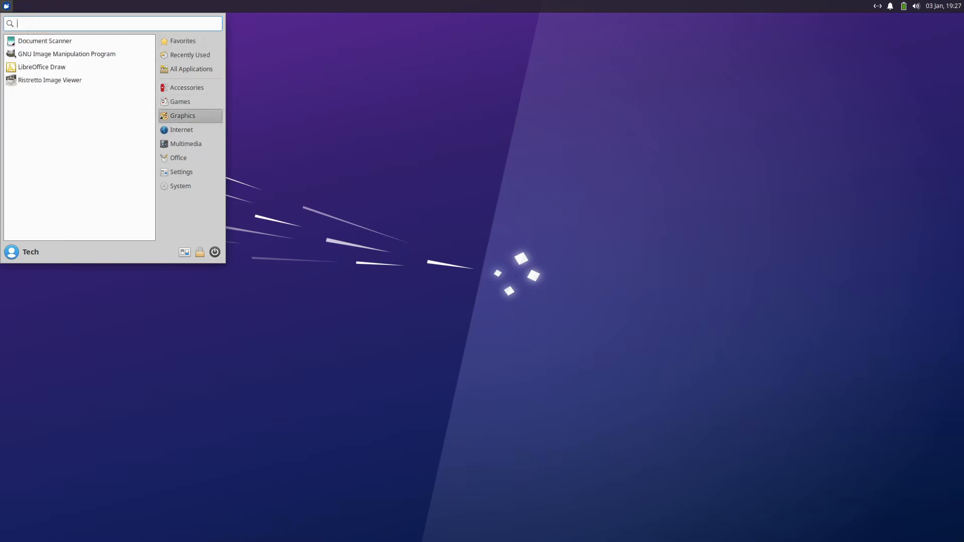
{"action": "left_click", "coordinate": [185, 144]}
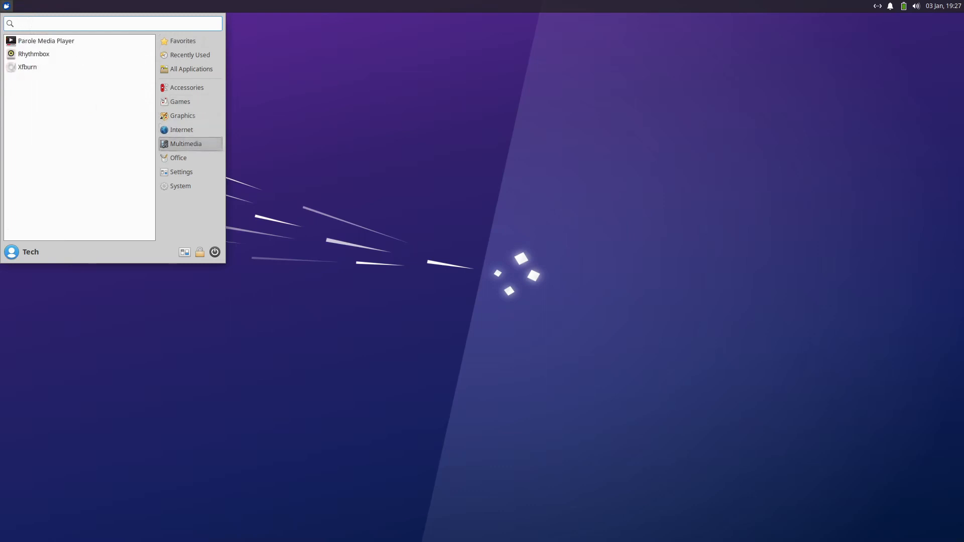
{"action": "left_click", "coordinate": [178, 158]}
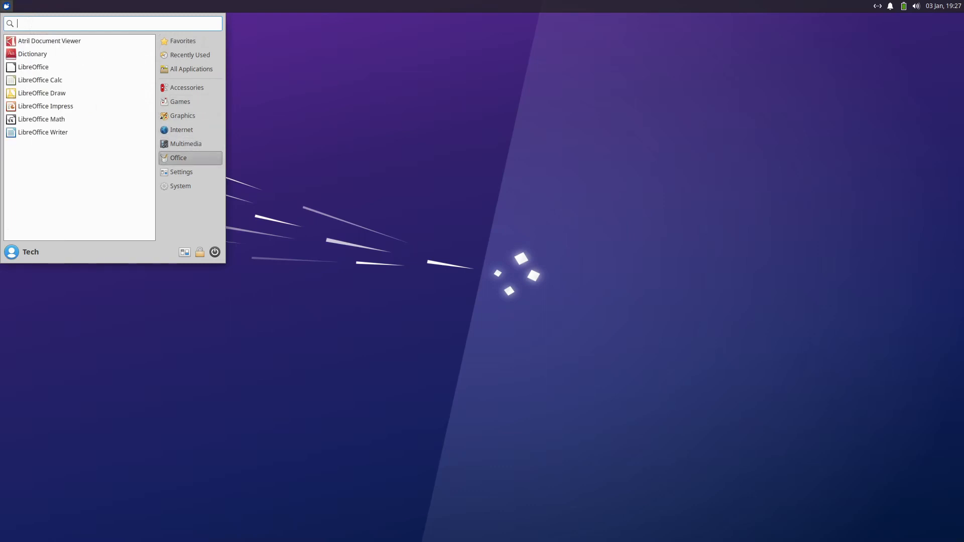
{"action": "left_click", "coordinate": [181, 171]}
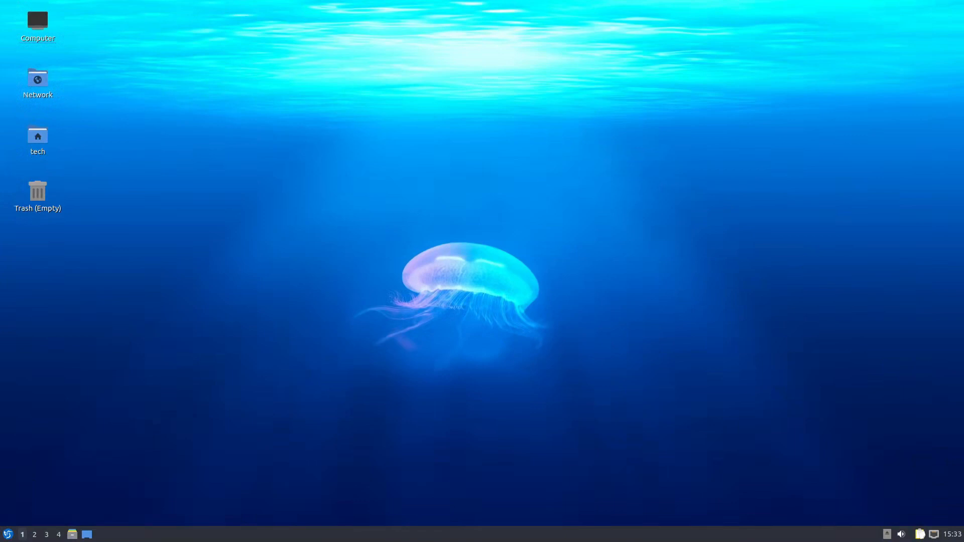
Show the LXQt menu, Documents folder and runner, then launch Discover and view its Applications category
{"action": "left_click", "coordinate": [8, 533]}
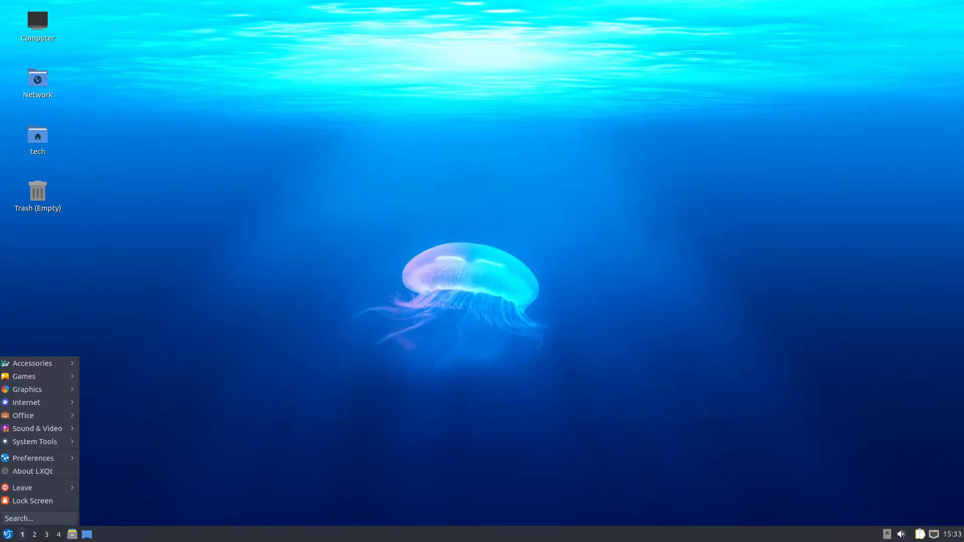
{"action": "mouse_move", "coordinate": [23, 375]}
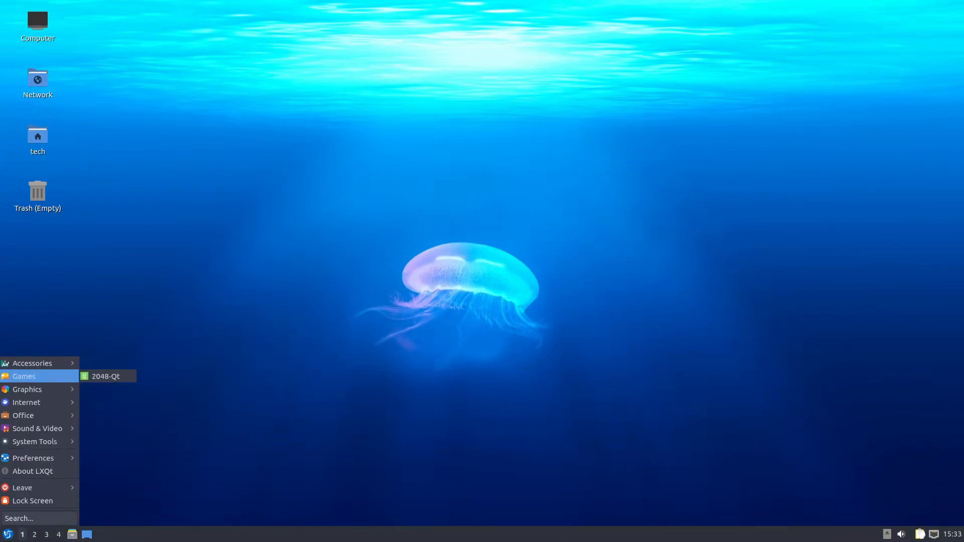
{"action": "mouse_move", "coordinate": [27, 389]}
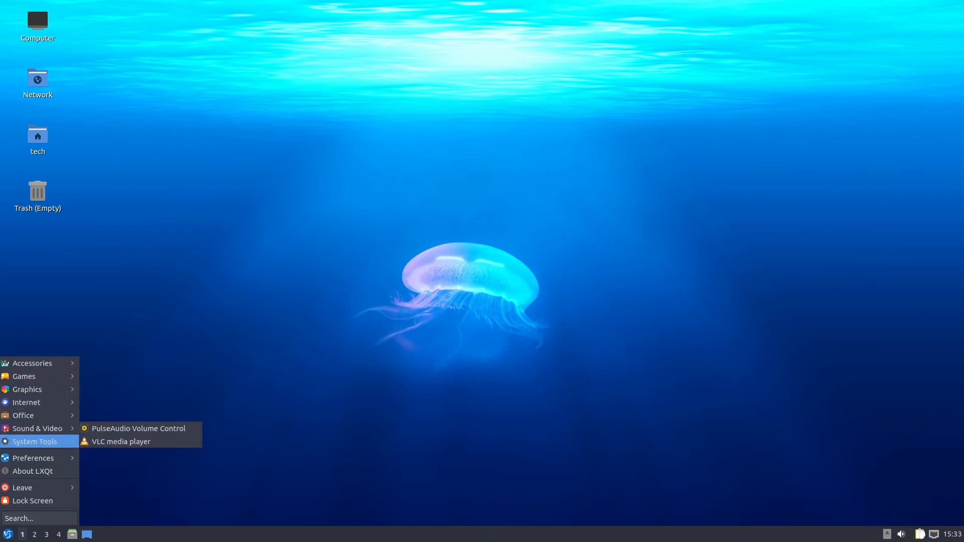
{"action": "mouse_move", "coordinate": [33, 458]}
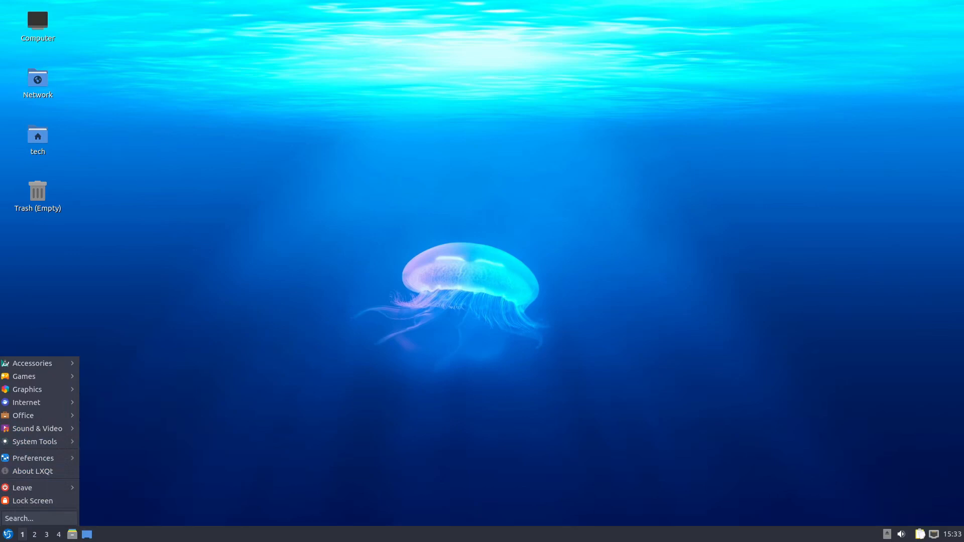
{"action": "left_click", "coordinate": [9, 533]}
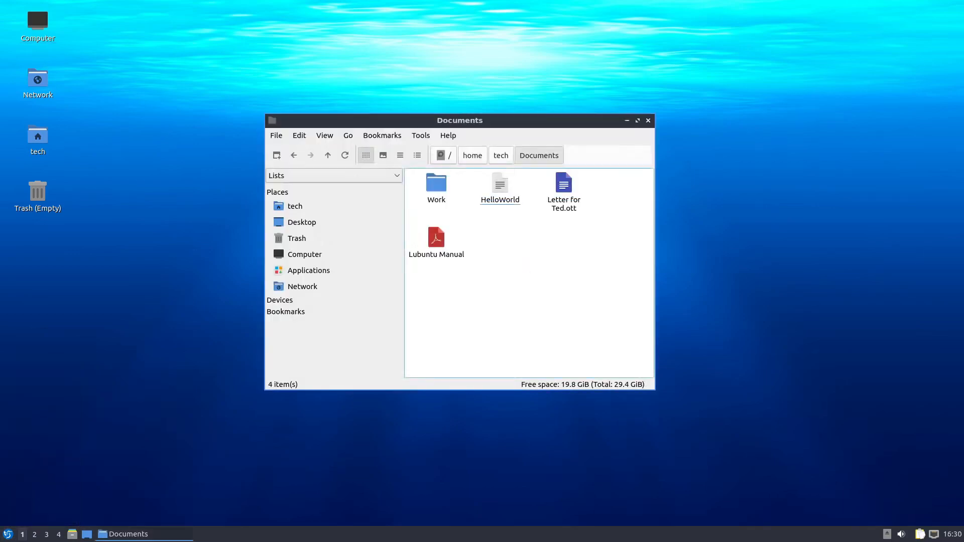
{"action": "left_click_drag", "start_coordinate": [564, 184], "coordinate": [436, 182]}
{"action": "type", "text": "ink"}
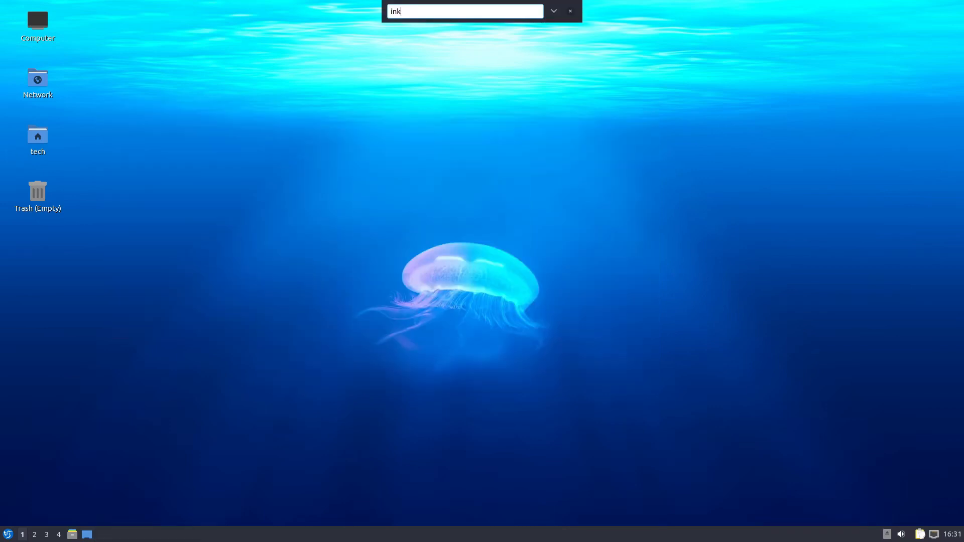
{"action": "key", "text": "Return"}
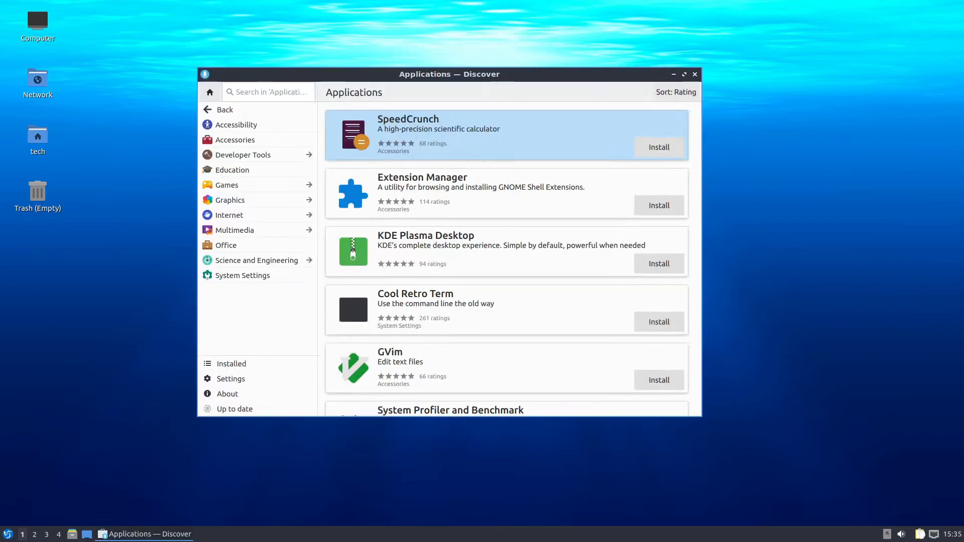
{"action": "left_click", "coordinate": [235, 229]}
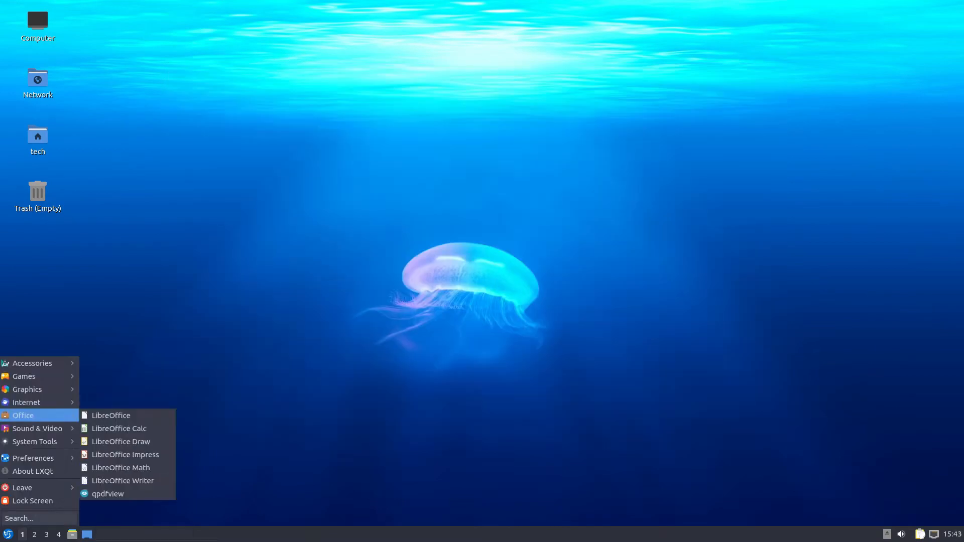
Show Appearance Configuration's widget style and Icons Theme pages from Preferences
{"action": "left_click", "coordinate": [110, 415]}
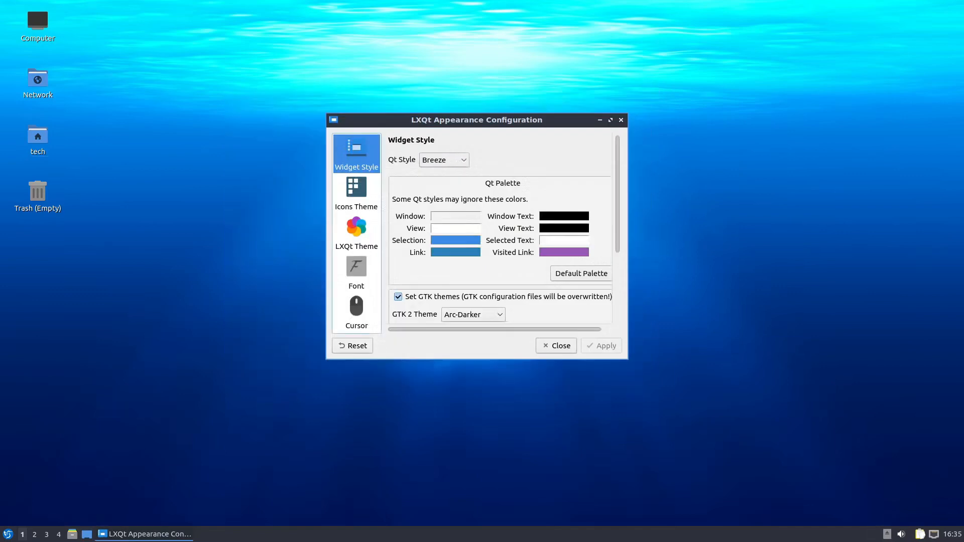
{"action": "left_click", "coordinate": [355, 193]}
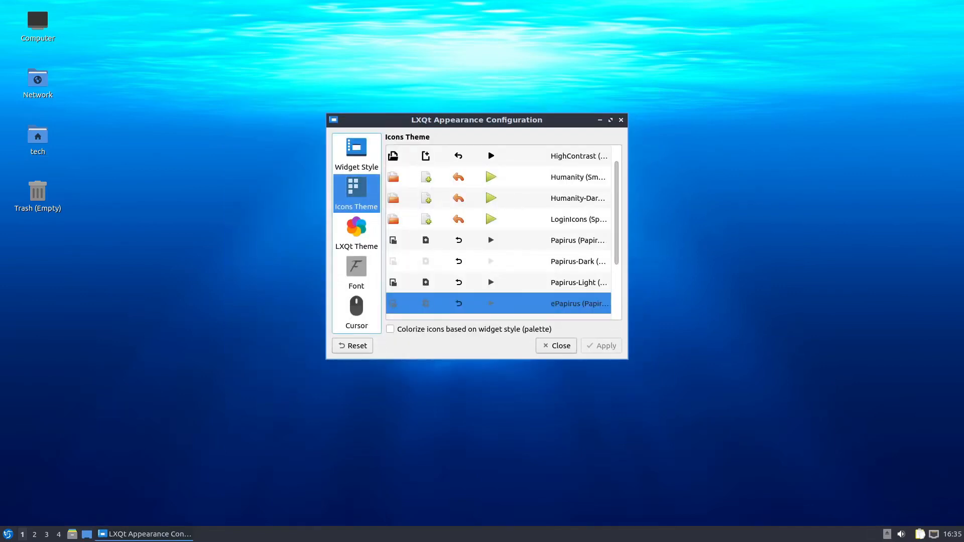
{"action": "left_click", "coordinate": [356, 232]}
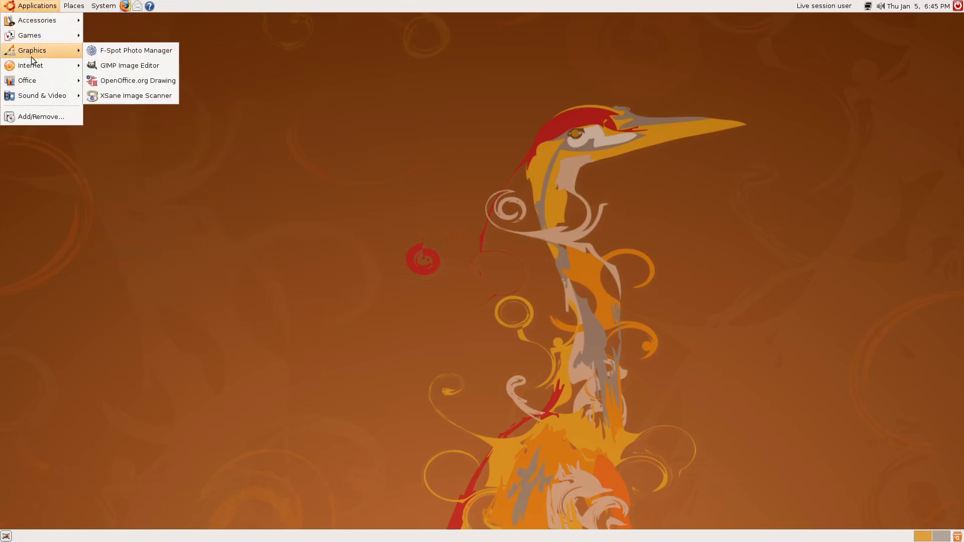
{"action": "mouse_move", "coordinate": [26, 81]}
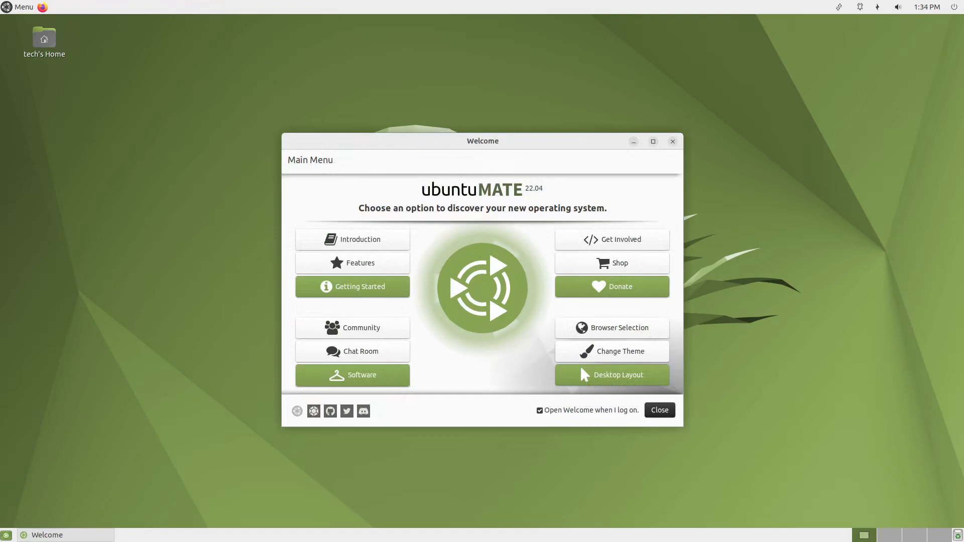
Close the Welcome window and dismiss the menu, leaving the green jellyfish desktop clear
{"action": "left_click", "coordinate": [351, 239]}
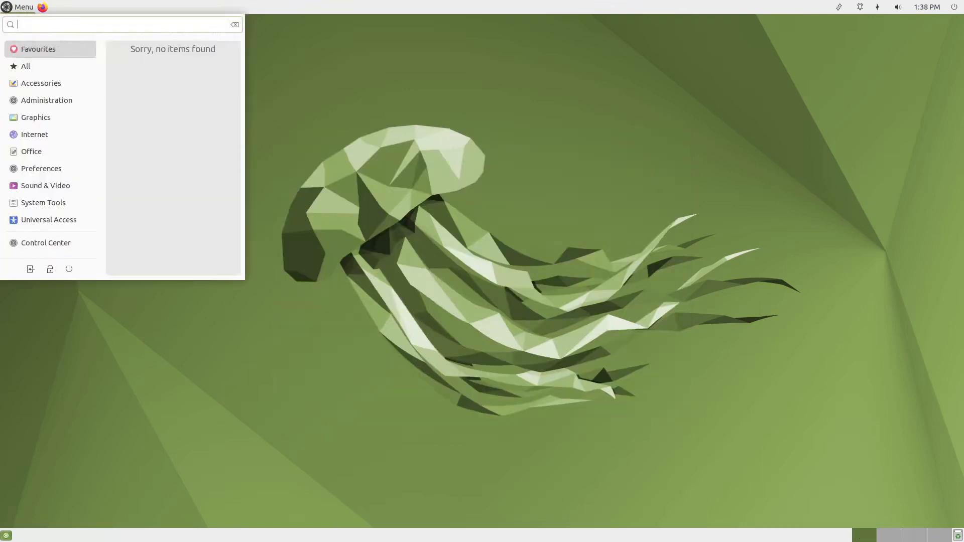
{"action": "left_click", "coordinate": [34, 134]}
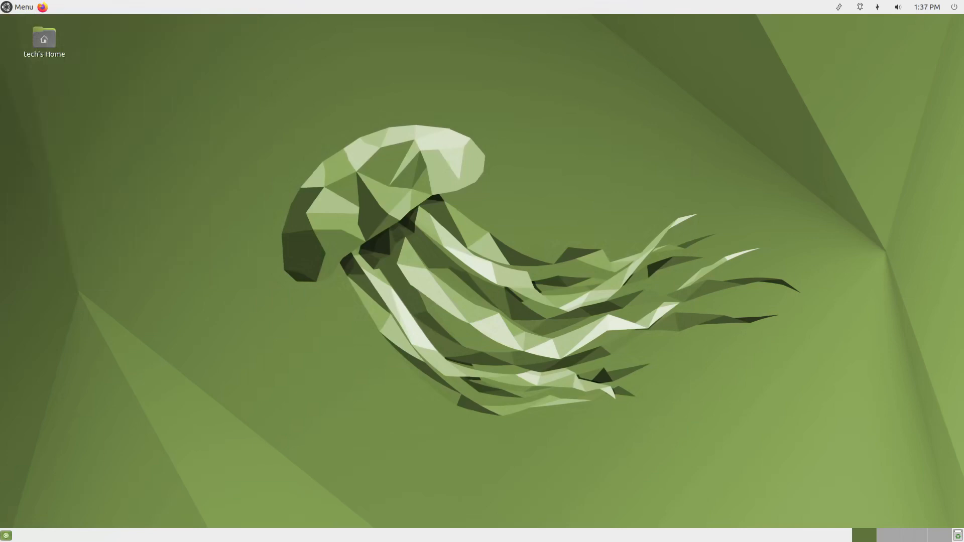
Open tech's Home in Caja and play 17 - Secunda.mp3 in Rhythmbox
{"action": "double_click", "coordinate": [43, 37]}
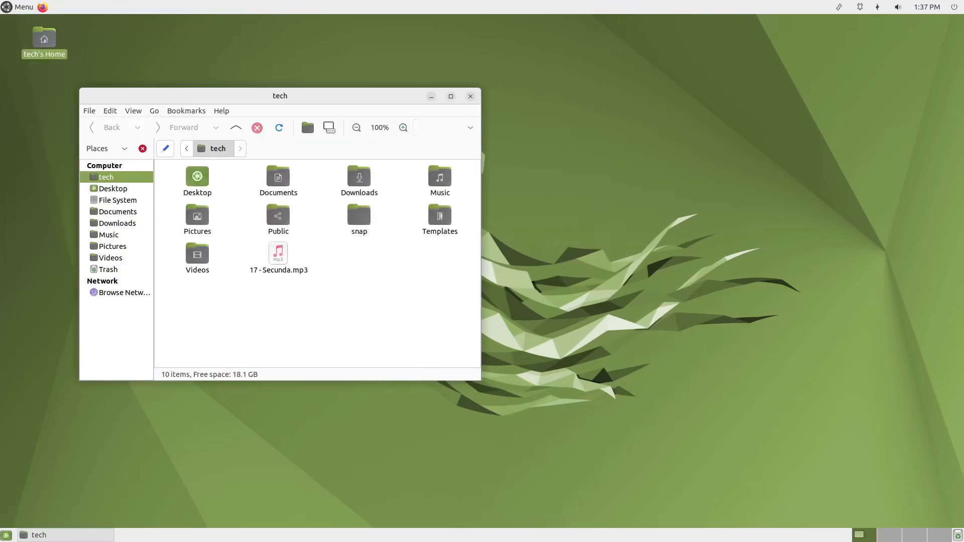
{"action": "type", "text": "MAT"}
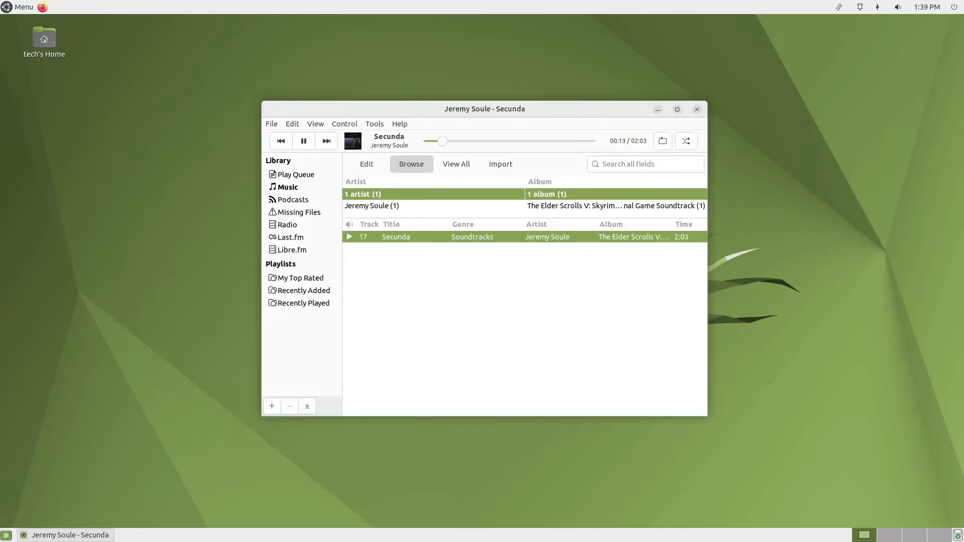
{"action": "left_click", "coordinate": [896, 7]}
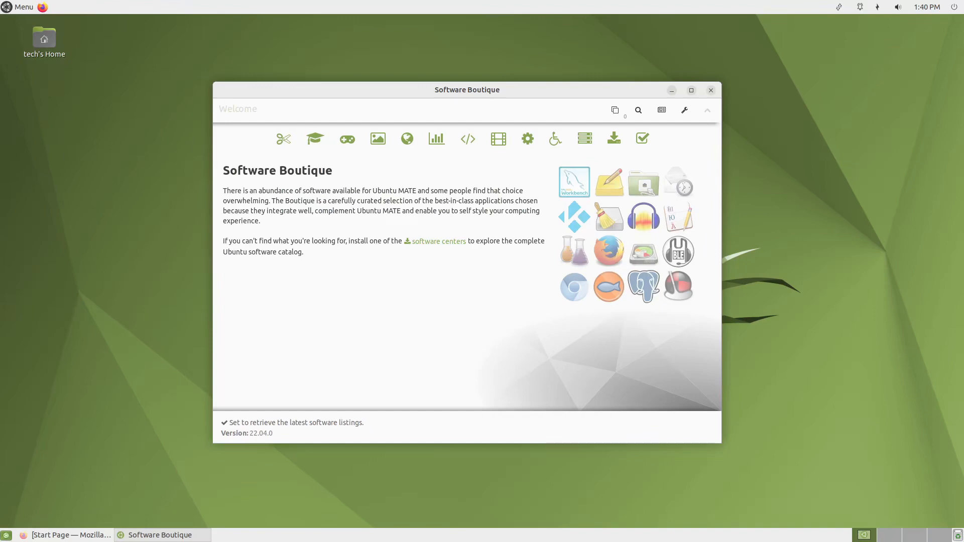
Show the Accessories category of curated apps in Software Boutique
{"action": "left_click", "coordinate": [283, 139]}
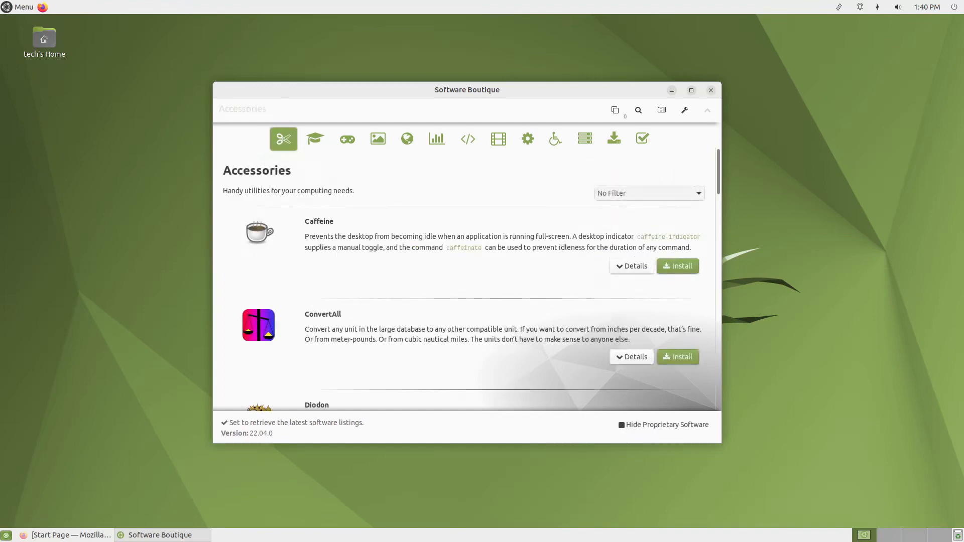
{"action": "left_click", "coordinate": [314, 139]}
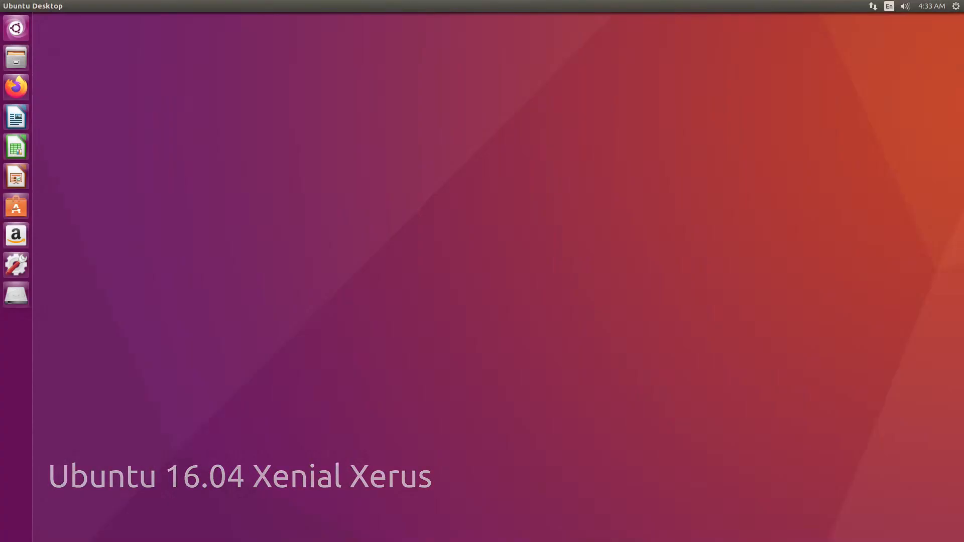
View Mission.odt in LibreOffice Writer, then browse plugins in the Unity Dash
{"action": "left_click", "coordinate": [15, 117]}
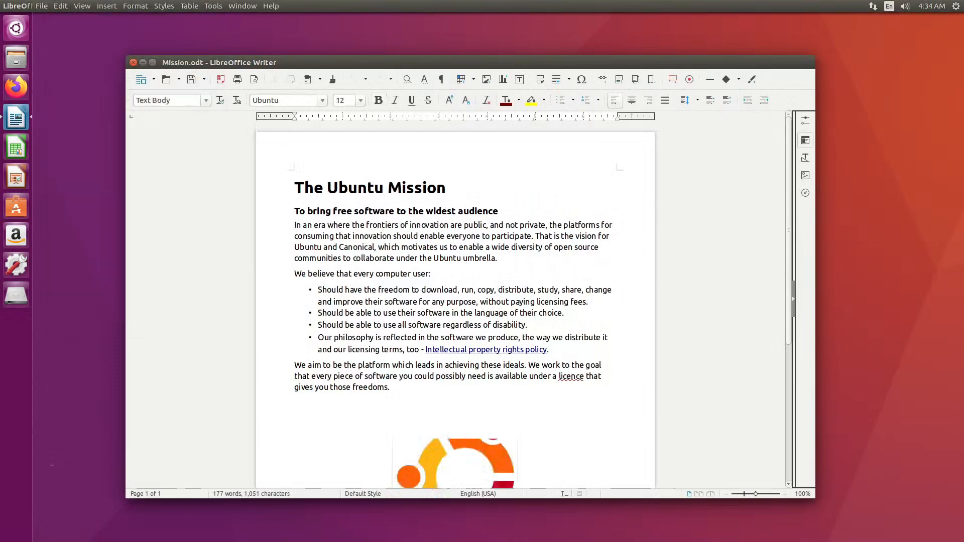
{"action": "scroll", "scroll_direction": "down", "scroll_amount": 3}
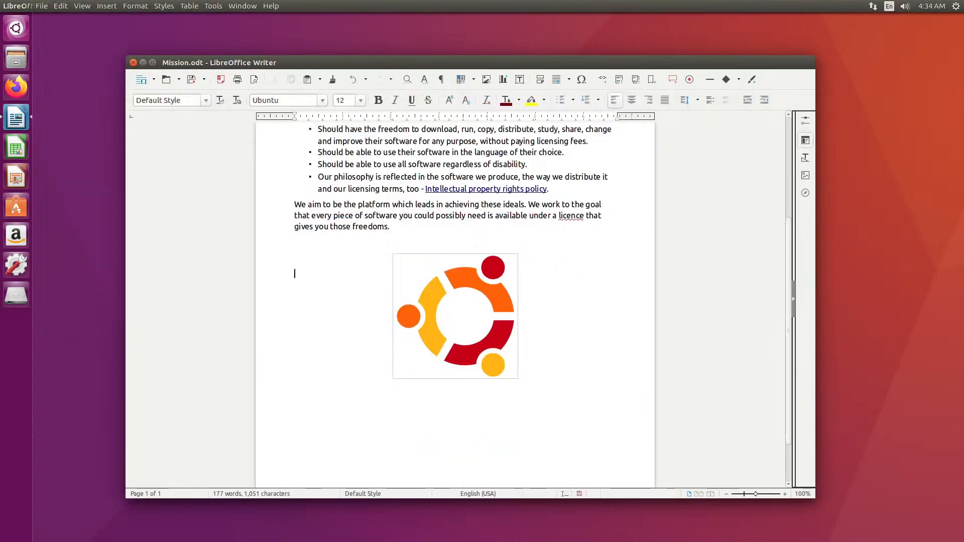
{"action": "left_click", "coordinate": [16, 28]}
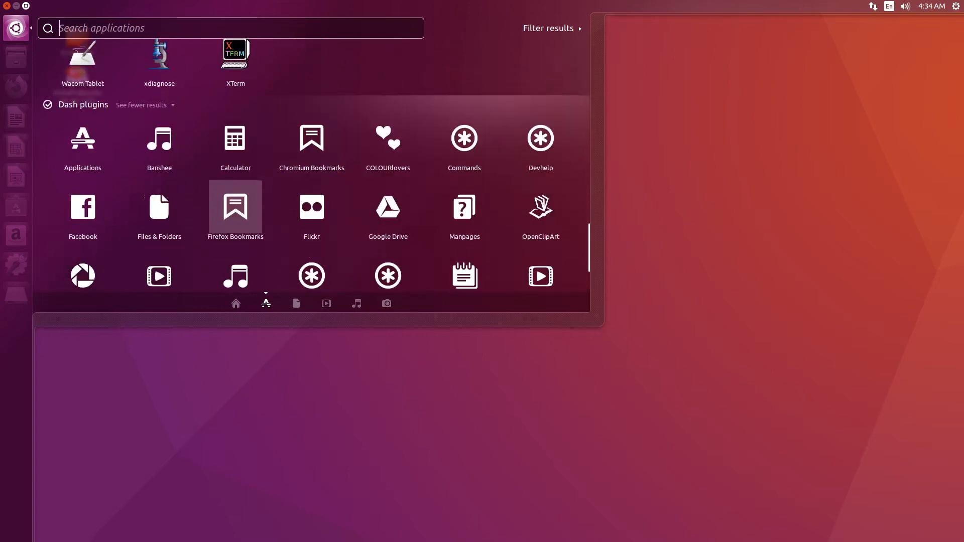
{"action": "scroll", "scroll_direction": "down", "scroll_amount": 3}
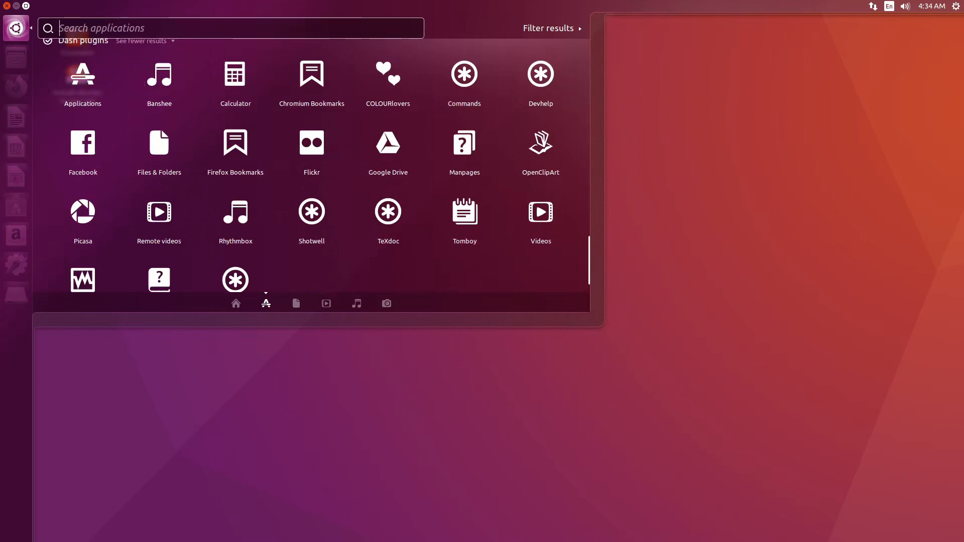
Launch the Amazon storefront from the launcher, then Appearance settings
{"action": "left_click", "coordinate": [15, 235]}
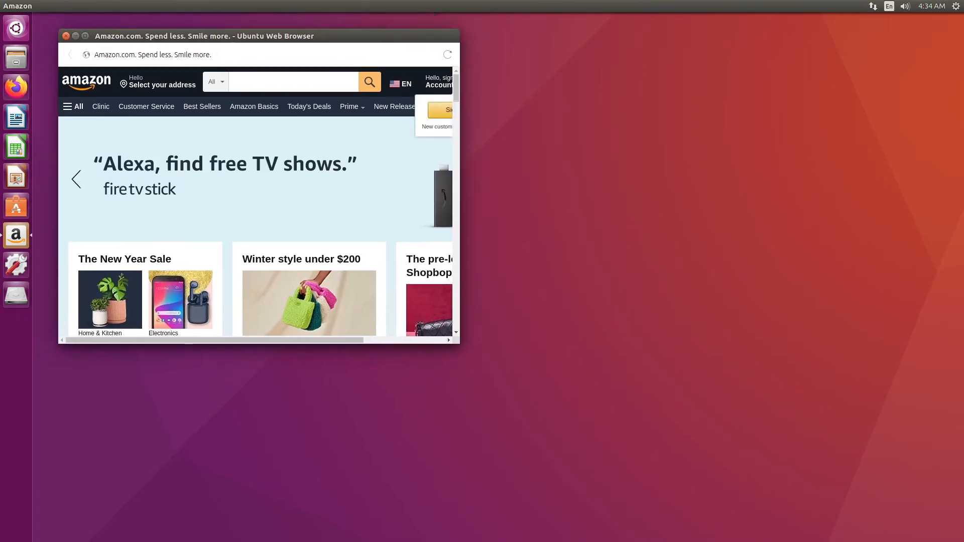
{"action": "left_click", "coordinate": [16, 294]}
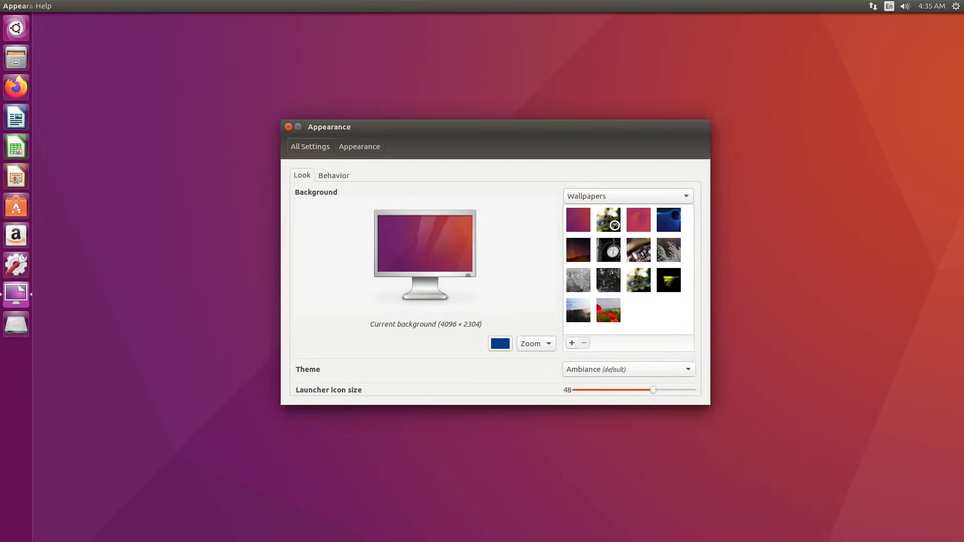
Choose the Land of Edonias poppy field thumbnail as the Unity wallpaper
{"action": "left_click", "coordinate": [607, 309]}
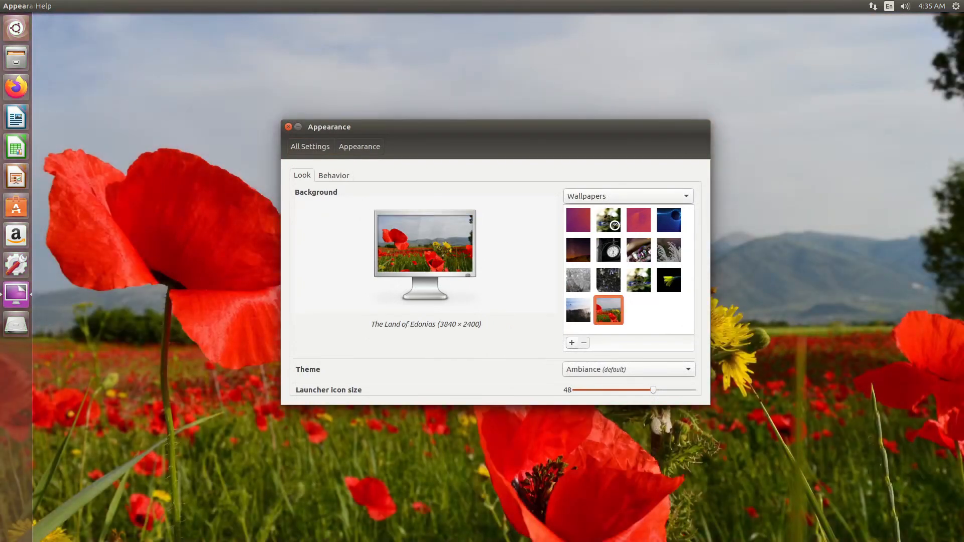
{"action": "left_click", "coordinate": [576, 309]}
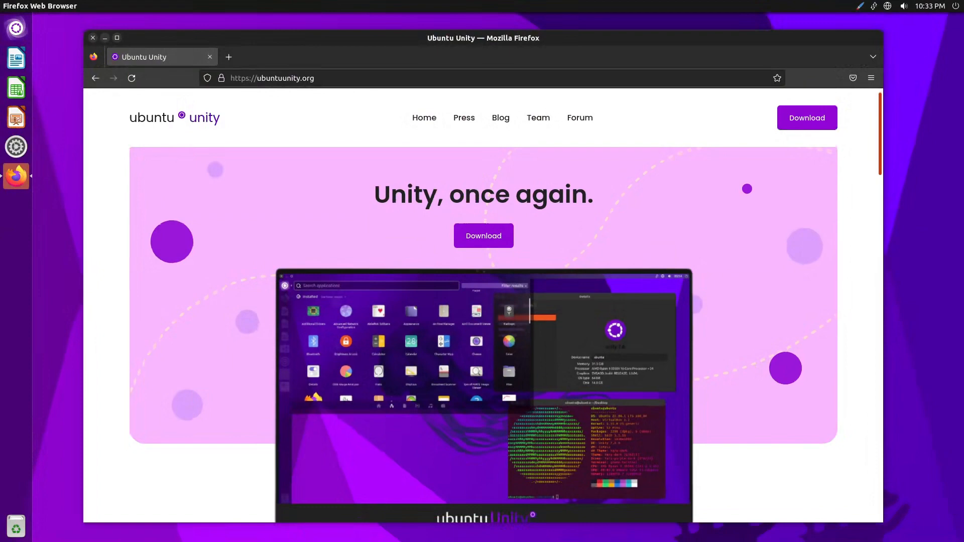
Scroll the ubuntuunity.org homepage down to its laptop showcase image
{"action": "scroll", "scroll_direction": "down", "scroll_amount": 3}
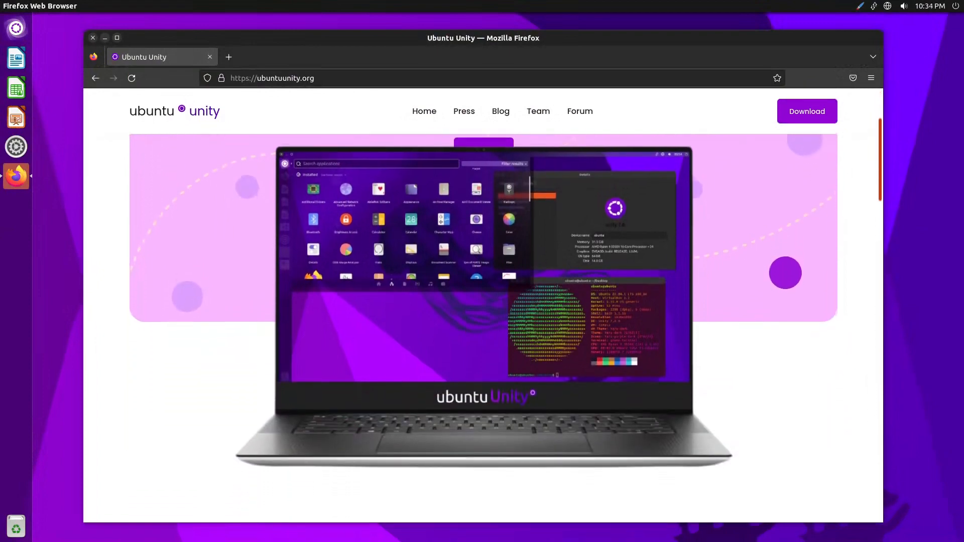
{"action": "scroll", "scroll_direction": "down", "scroll_amount": 3}
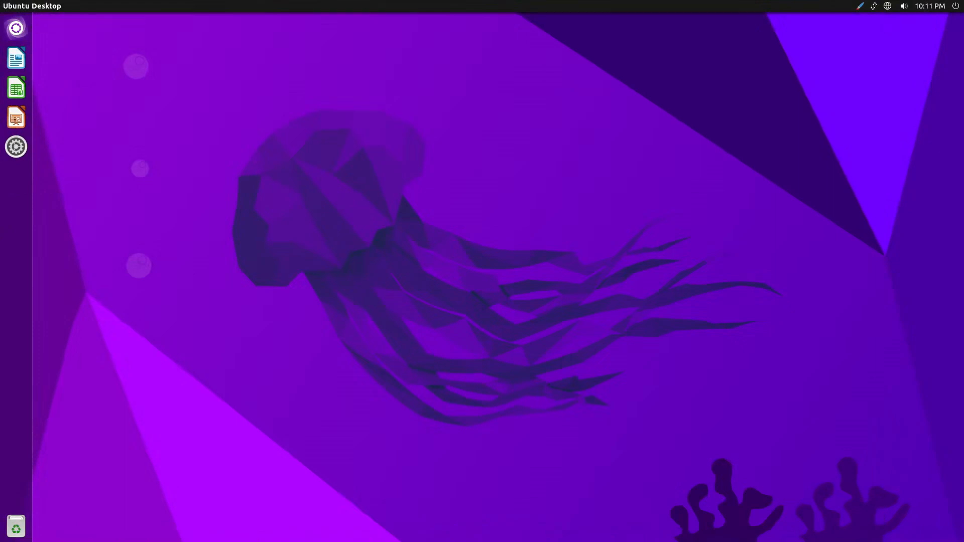
Browse the Installed applications in the Dash's Applications lens, then launch Unity Tweak Tool
{"action": "left_click", "coordinate": [15, 28]}
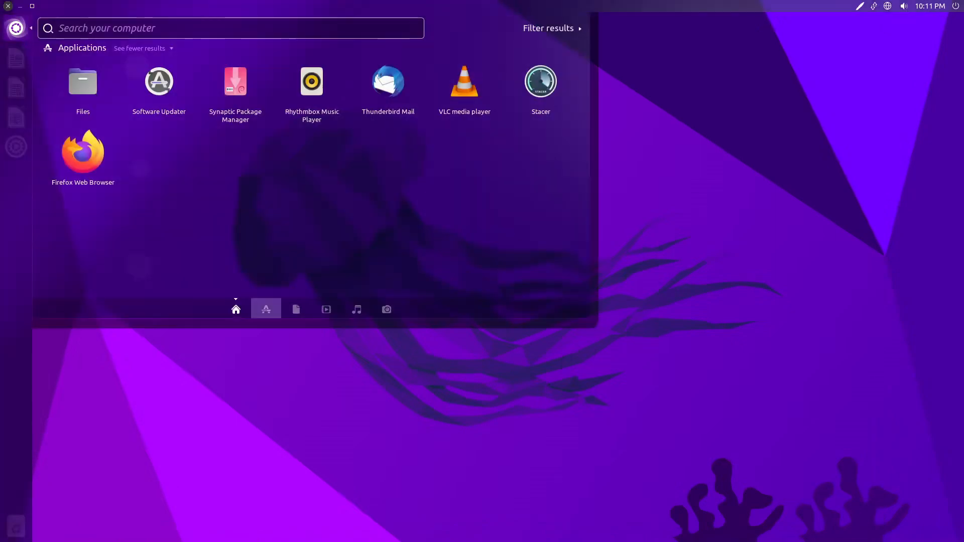
{"action": "left_click", "coordinate": [295, 309]}
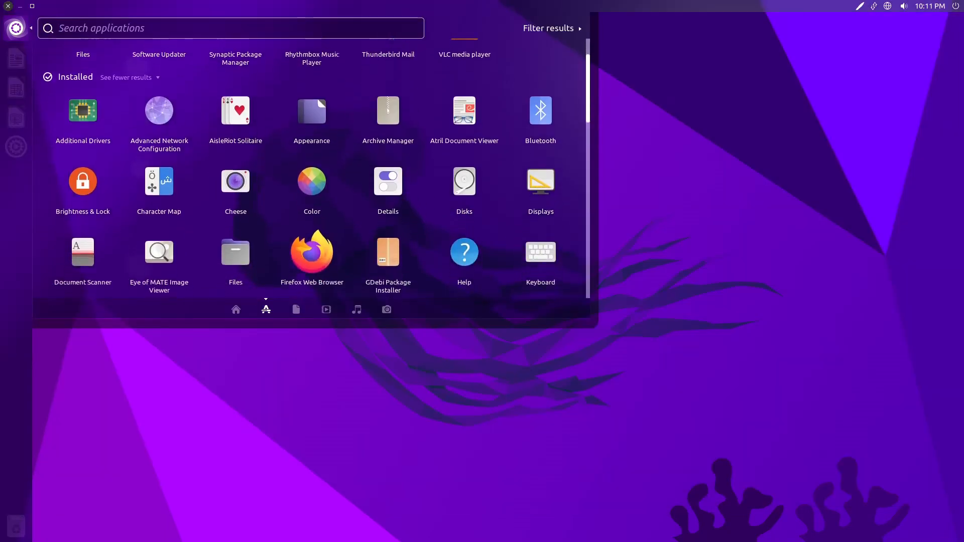
{"action": "scroll", "scroll_direction": "down", "scroll_amount": 3}
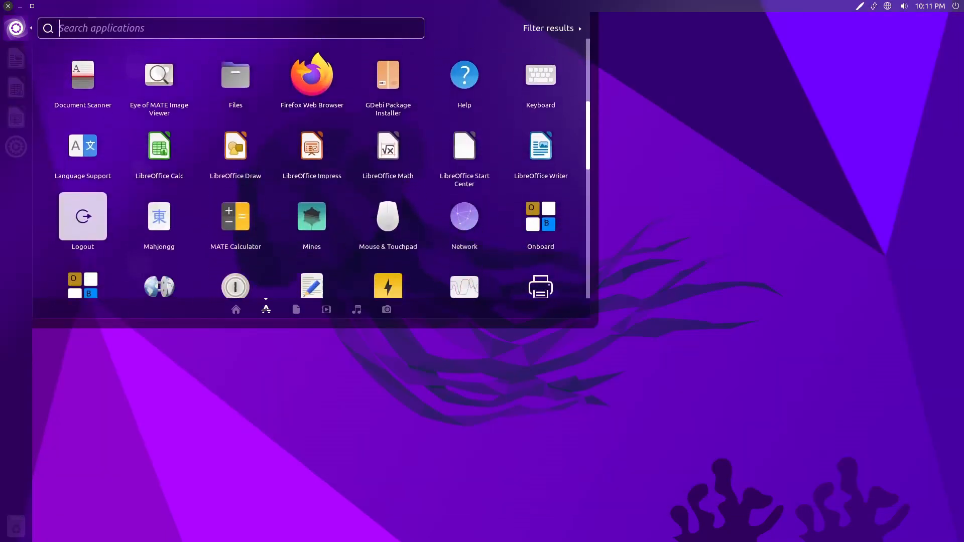
{"action": "left_click", "coordinate": [295, 309]}
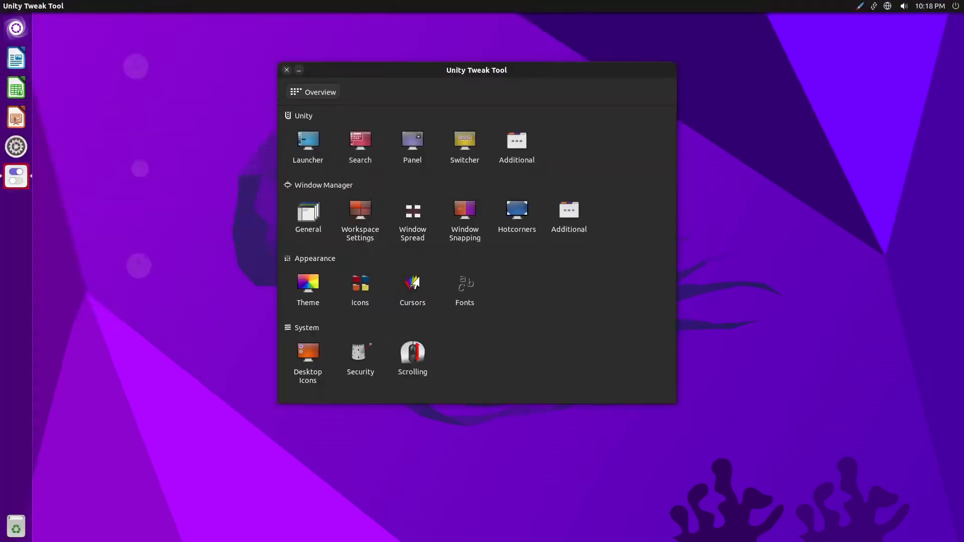
View Unity Tweak Tool's Overview of Unity, Window Manager, Appearance and System sections
{"action": "left_click", "coordinate": [307, 284]}
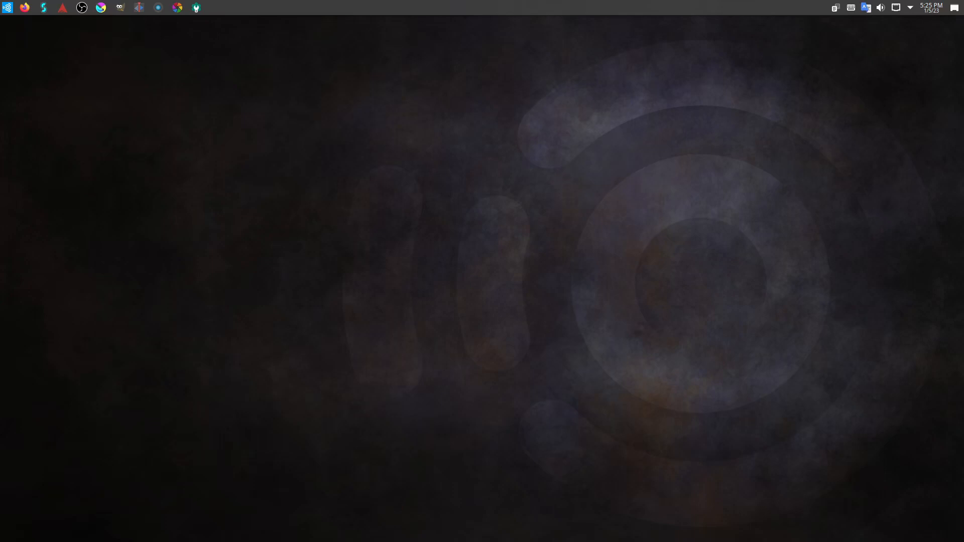
Launch Inkscape from the Ubuntu Studio desktop with computer_inside.svg loaded
{"action": "left_click", "coordinate": [215, 7]}
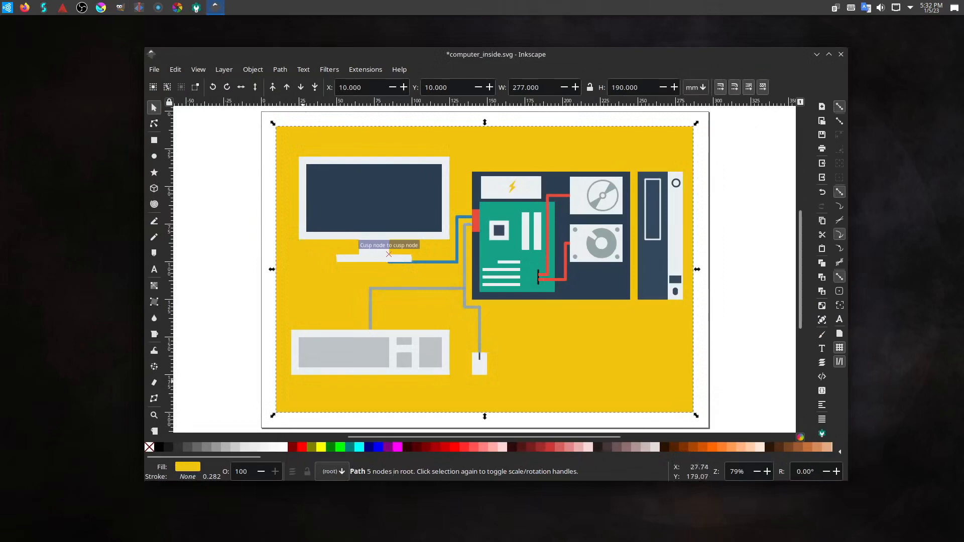
Browse the Audio Production, Graphic Design, Internet, Office and Settings categories in the launcher menu
{"action": "left_click", "coordinate": [6, 7]}
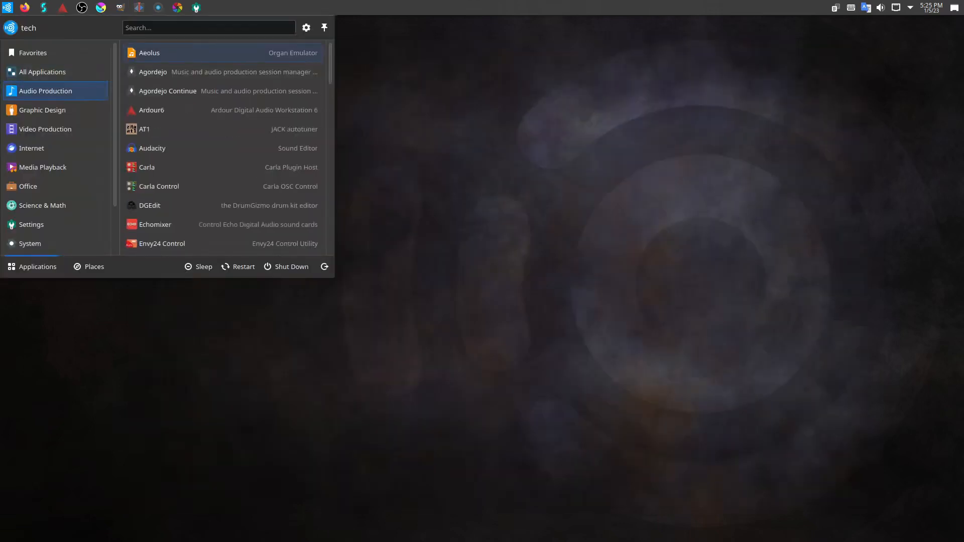
{"action": "left_click", "coordinate": [42, 109]}
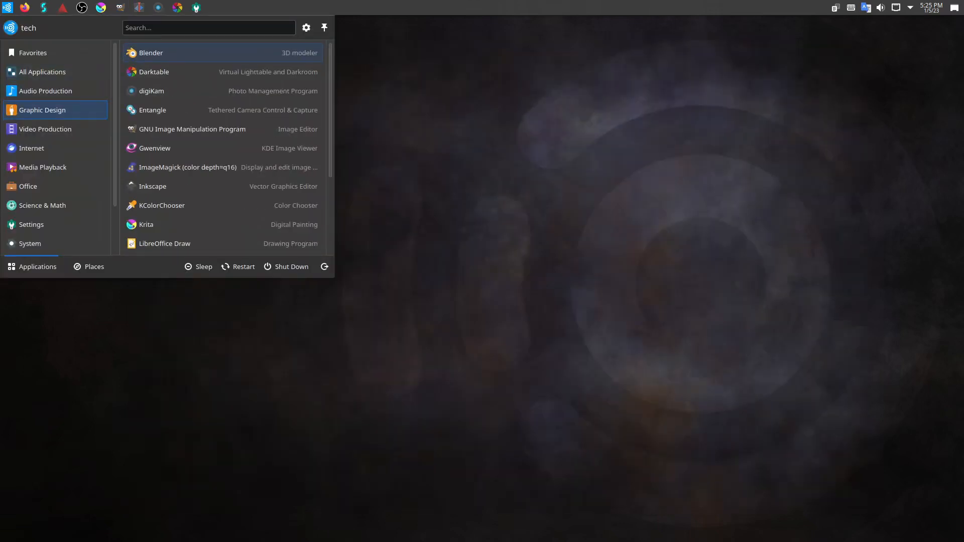
{"action": "left_click", "coordinate": [31, 149]}
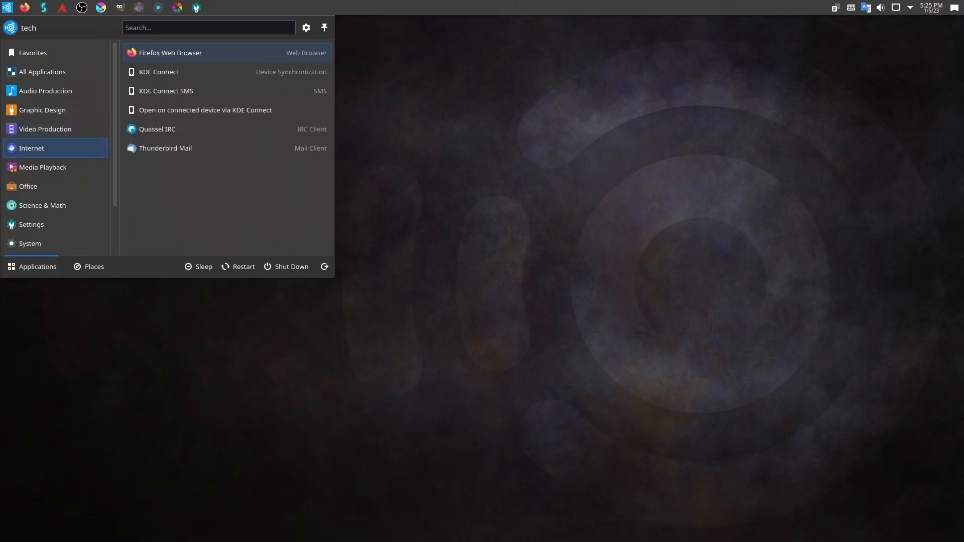
{"action": "left_click", "coordinate": [28, 187]}
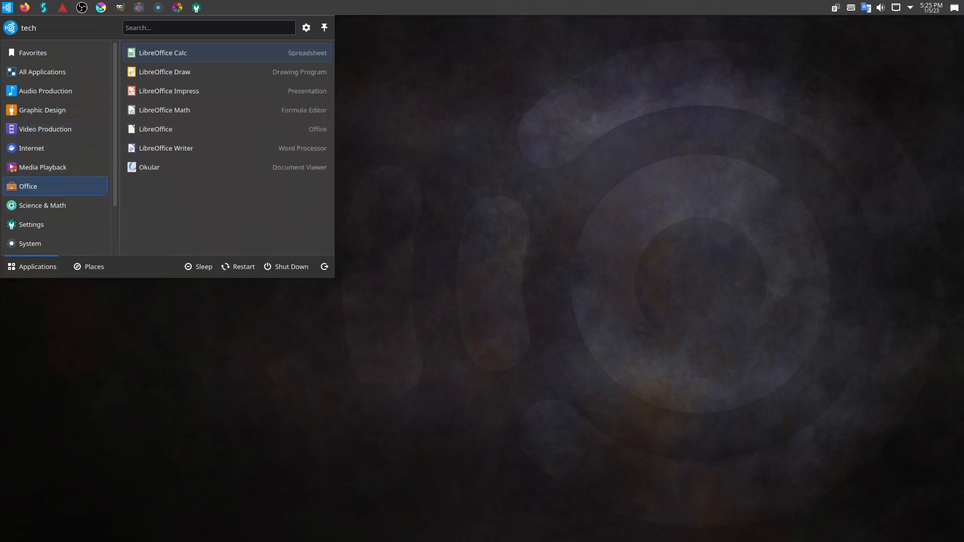
{"action": "left_click", "coordinate": [31, 224]}
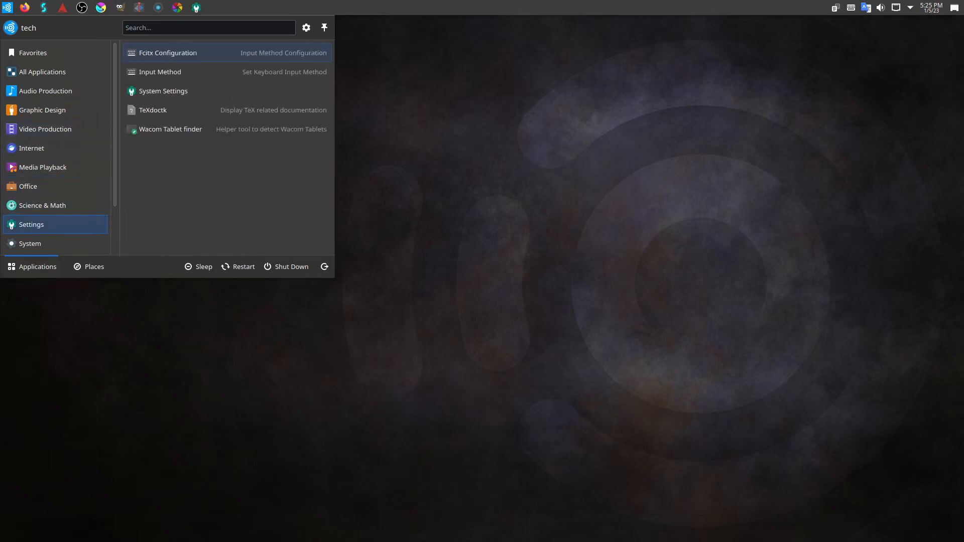
{"action": "left_click", "coordinate": [29, 242]}
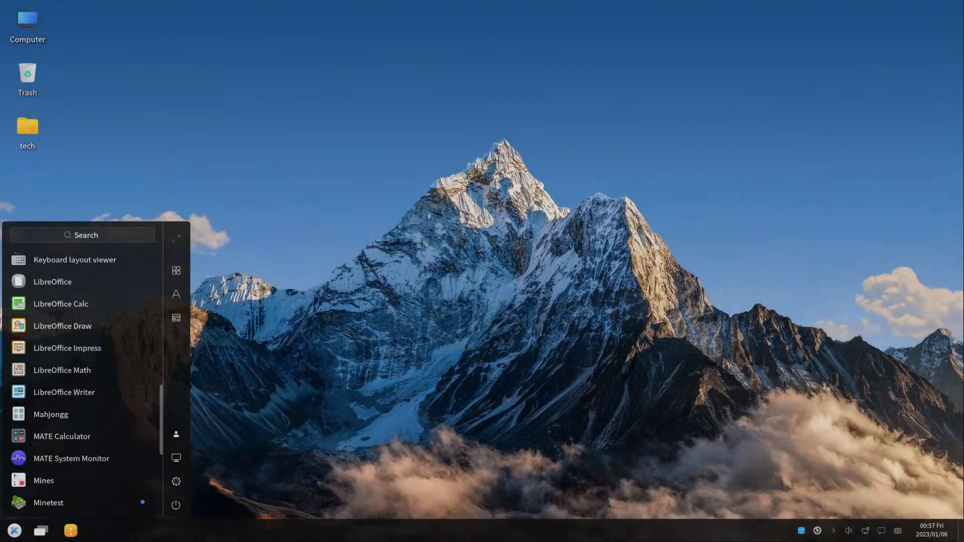
Scroll the UKUI start menu to the Kylin apps and launch the Peony file manager
{"action": "scroll", "scroll_direction": "down", "scroll_amount": 3}
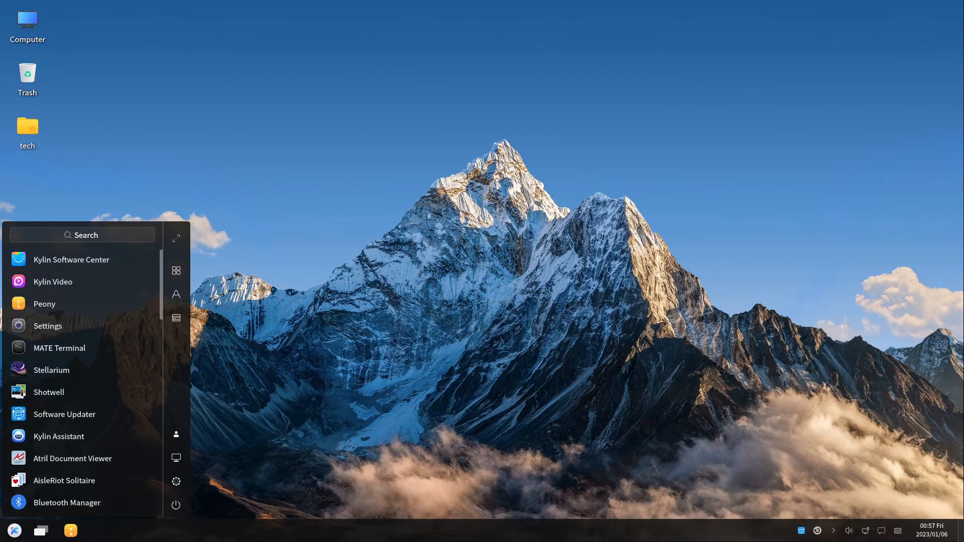
{"action": "left_click", "coordinate": [13, 530]}
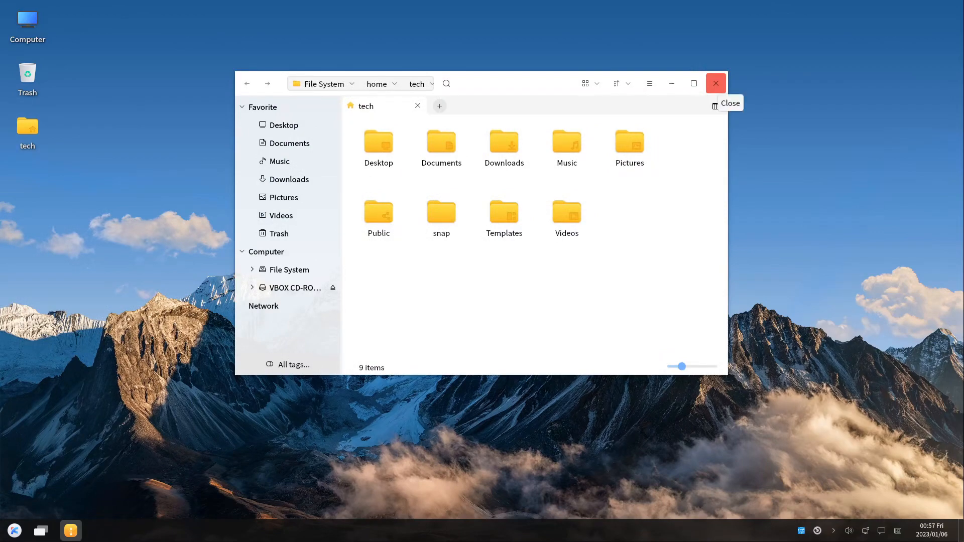
Close the Peony window showing the tech home folder
{"action": "left_click", "coordinate": [715, 83]}
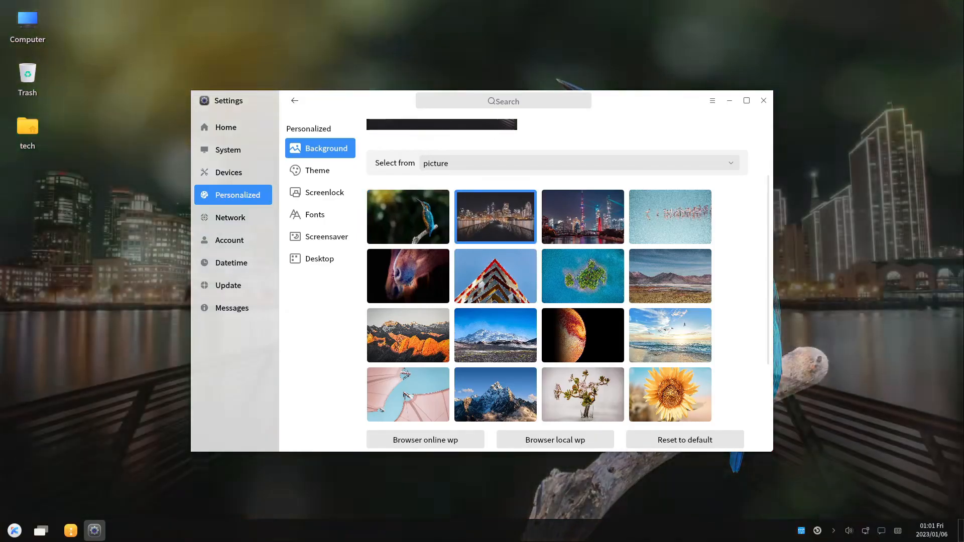
Close Kylin Settings to reveal the new night skyline wallpaper
{"action": "left_click", "coordinate": [581, 216]}
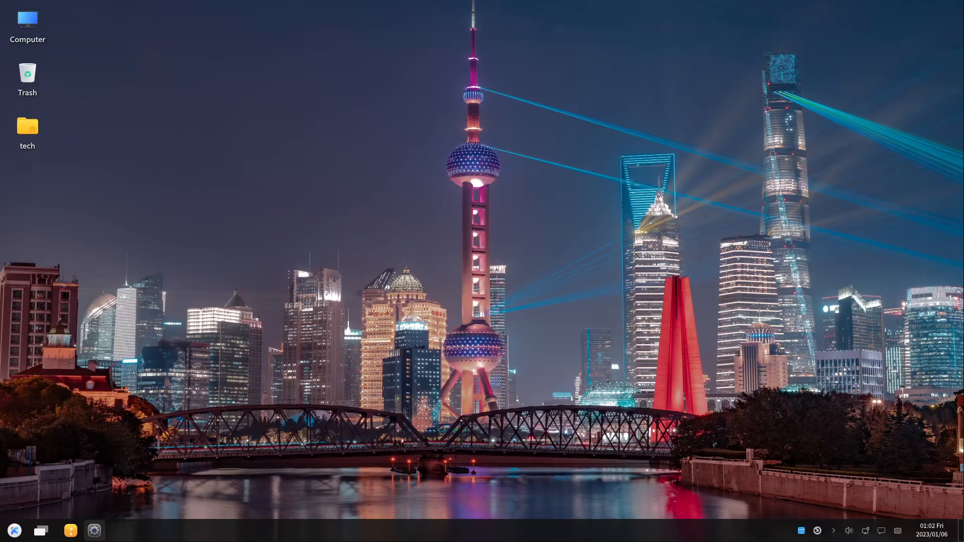
Launch Kylin Software Center and show the Win list of Linux substitutes under All soft
{"action": "left_click", "coordinate": [95, 530]}
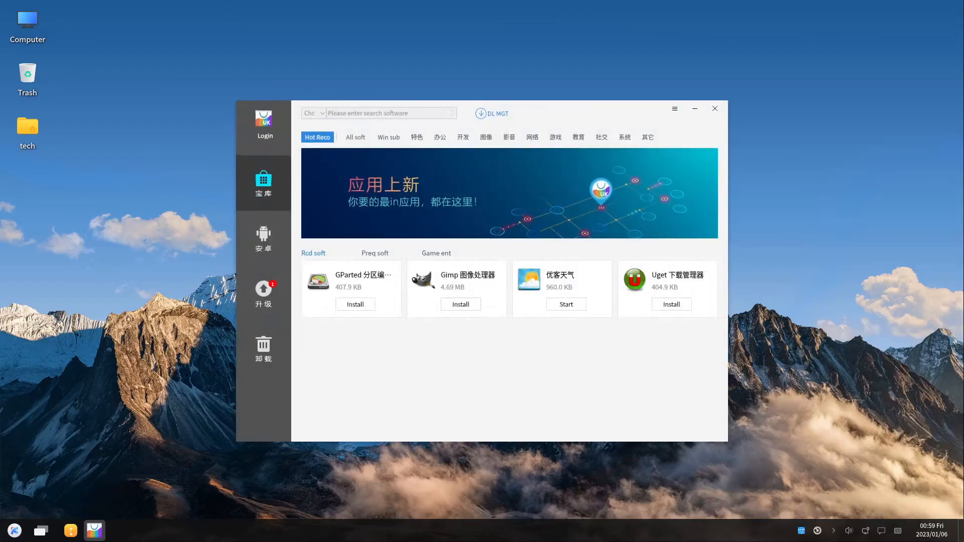
{"action": "left_click", "coordinate": [387, 137]}
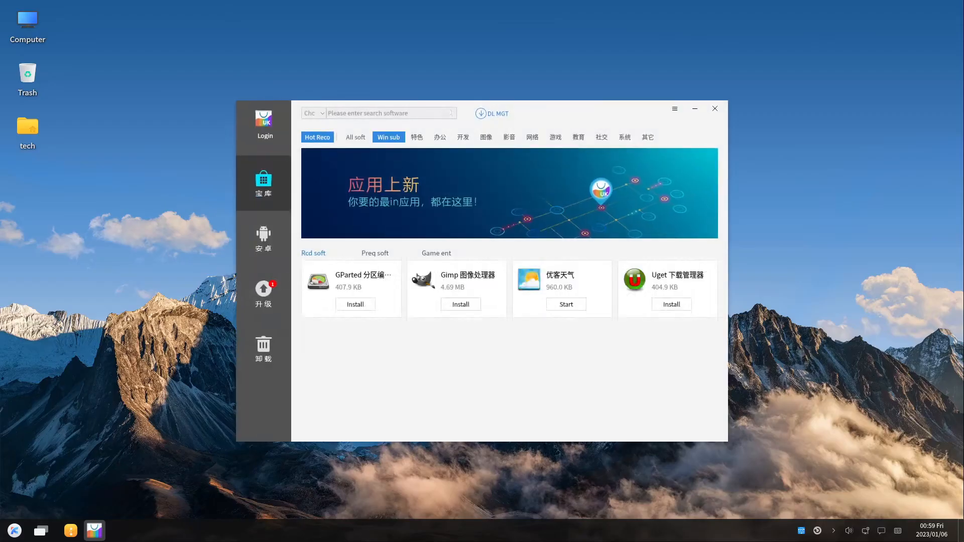
{"action": "left_click", "coordinate": [417, 137]}
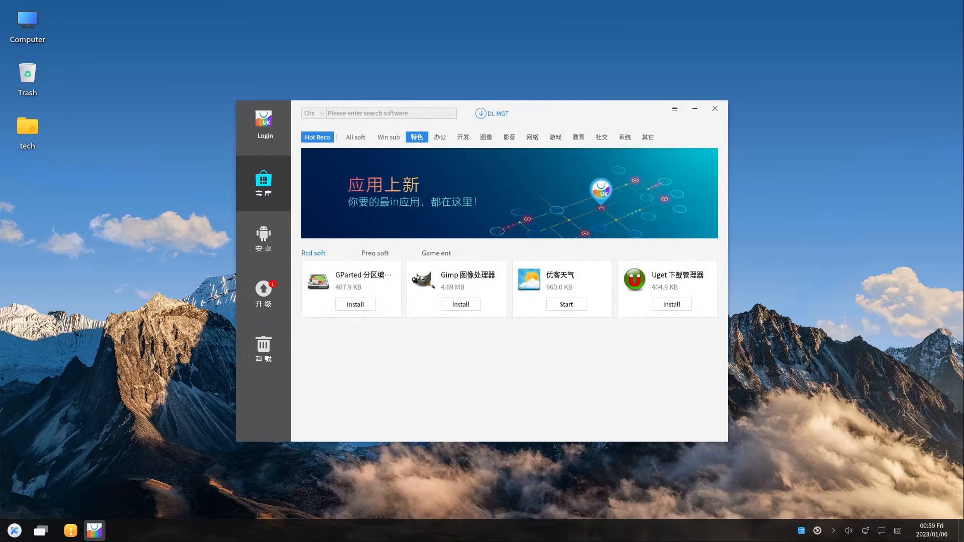
{"action": "left_click", "coordinate": [354, 137]}
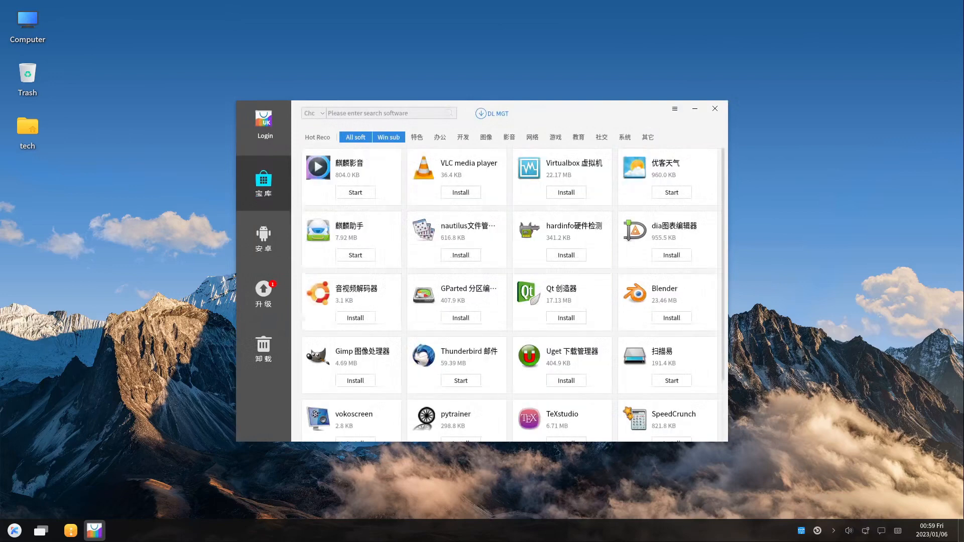
{"action": "left_click", "coordinate": [387, 136]}
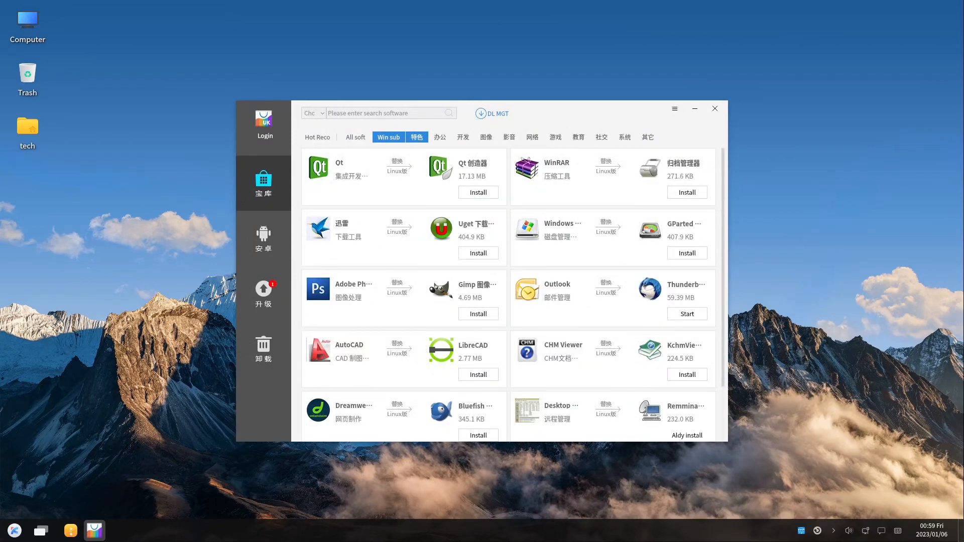